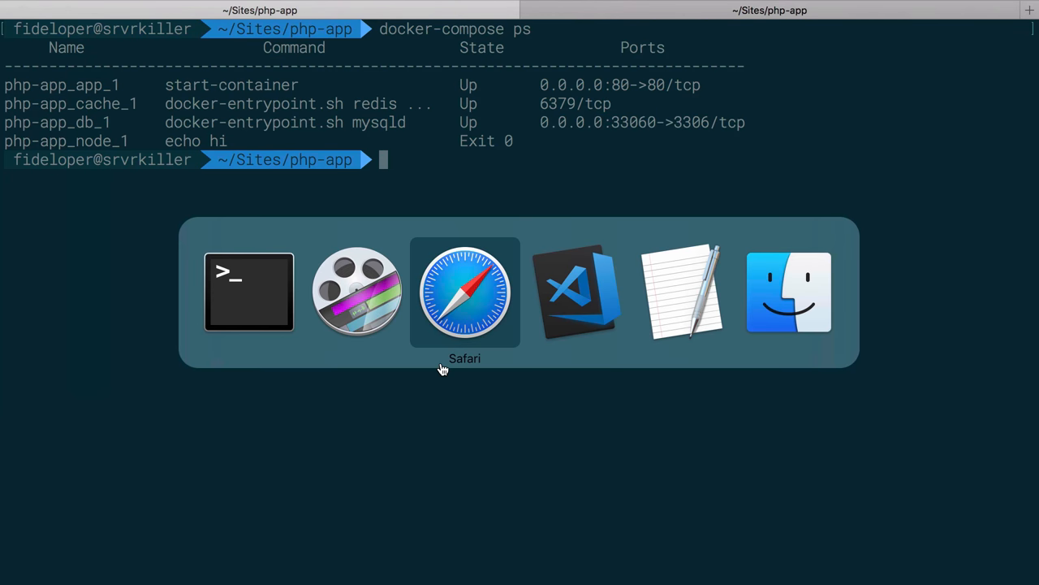
- Run docker-compose exec app bash -c "cd /var/www/html && php artisan list" to list artisan commands
click(464, 291)
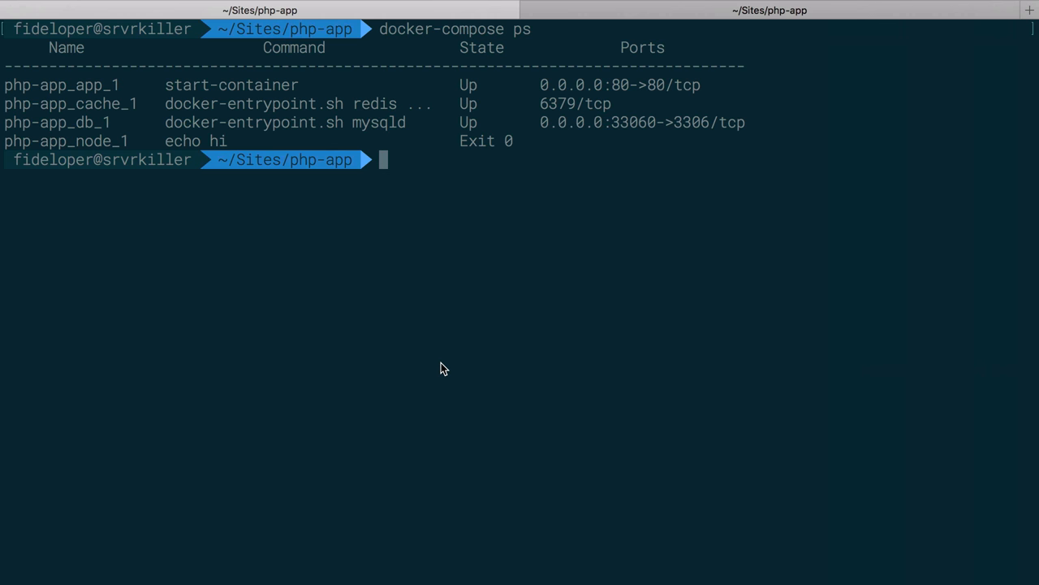
text(docker-com)
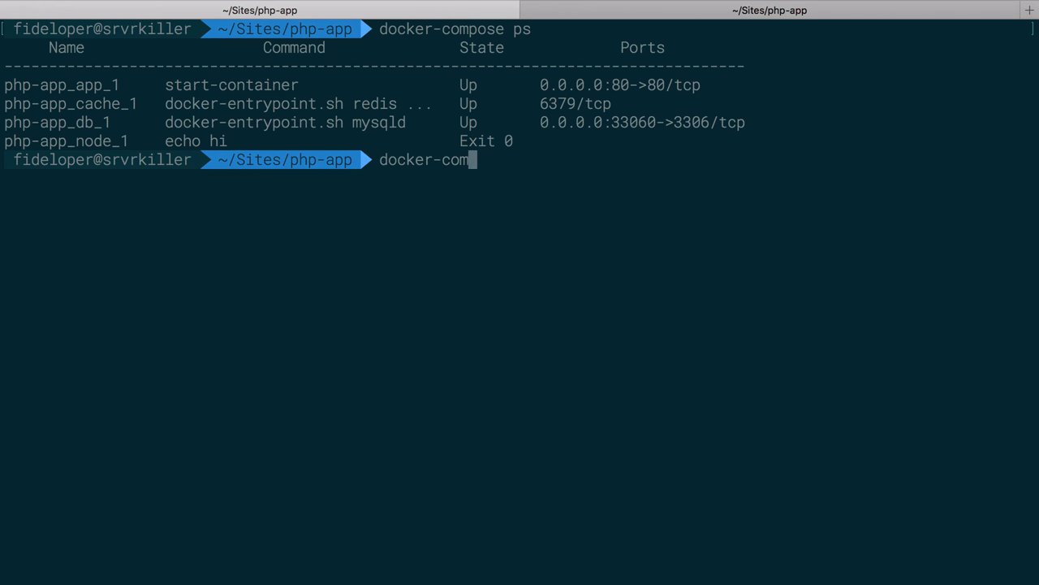
text(pose)
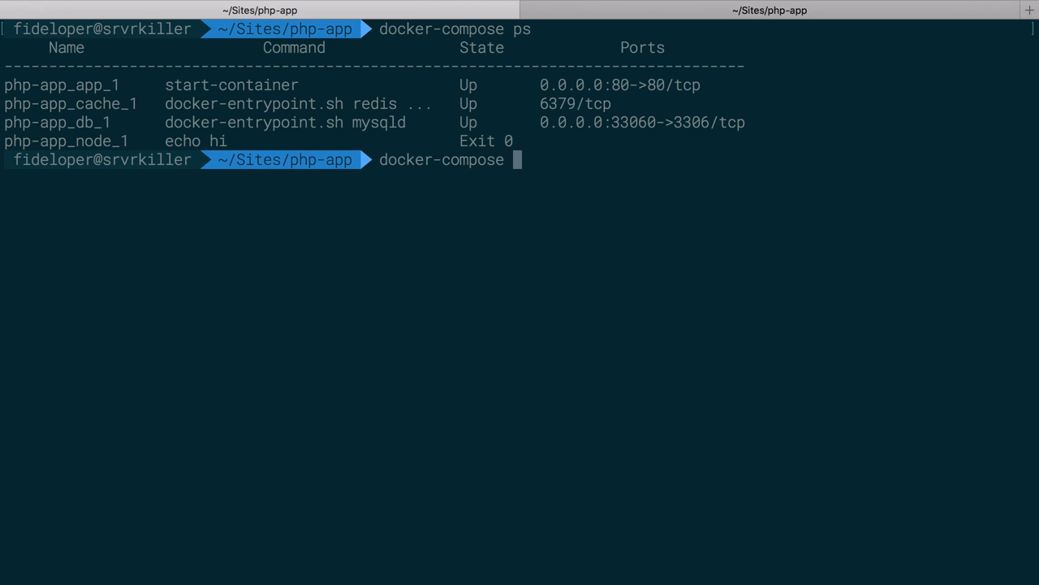
text(r)
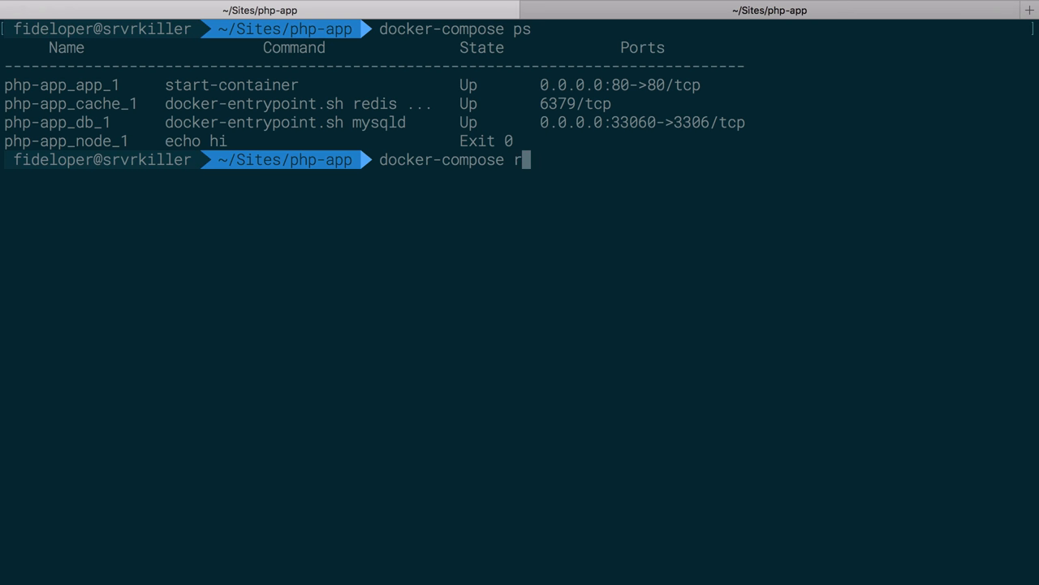
text(exec)
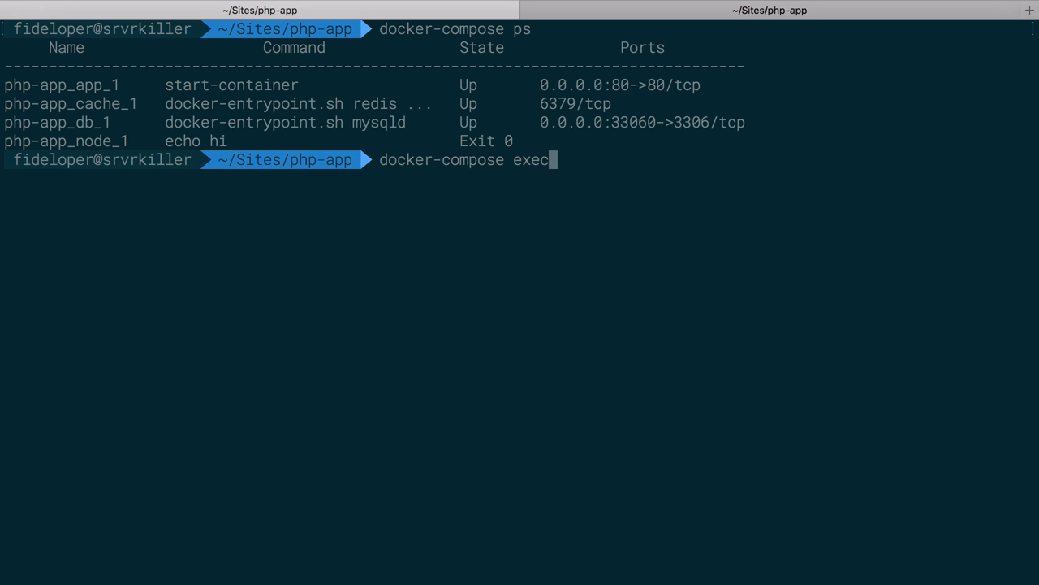
text(app sh)
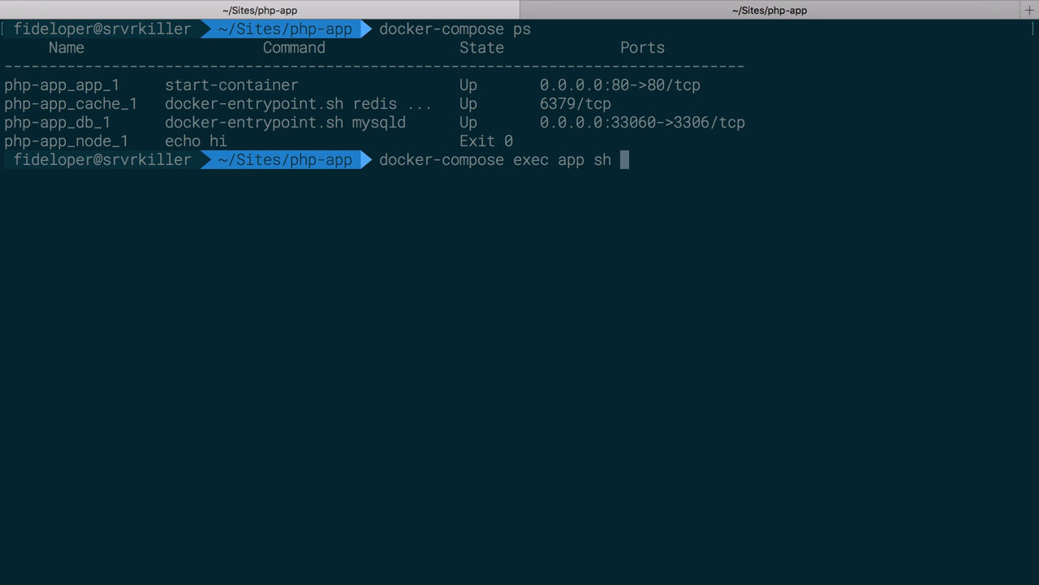
text(-c ::)
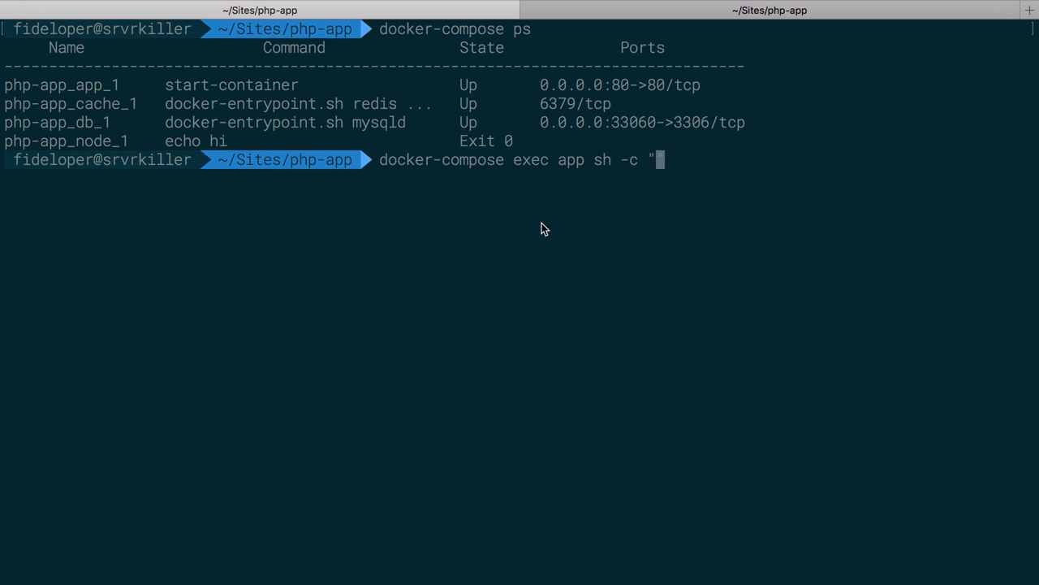
text(bash -c "c)
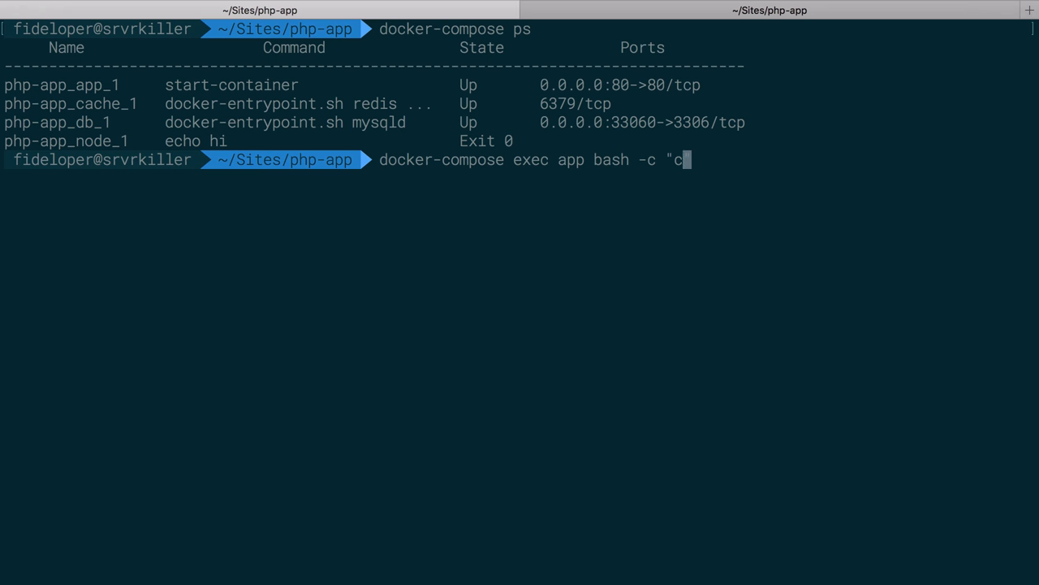
text(d /var/www/html)
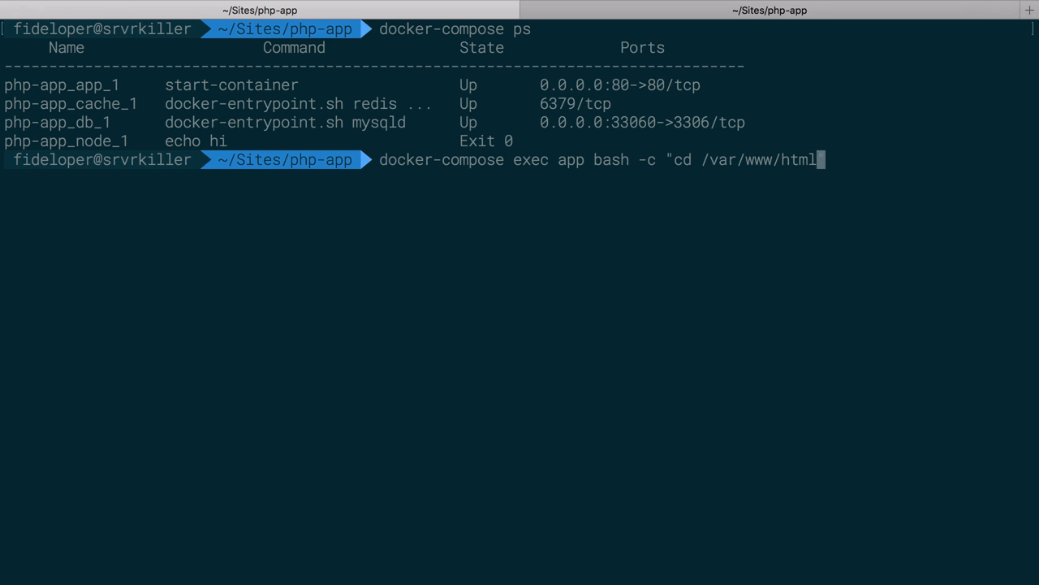
text(&& php artisan list)
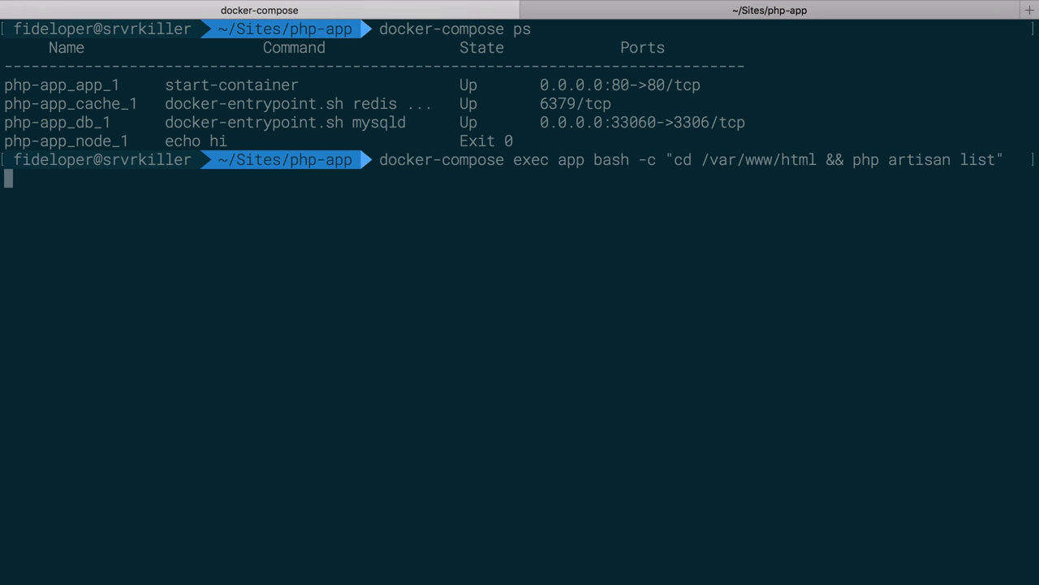
key(Return)
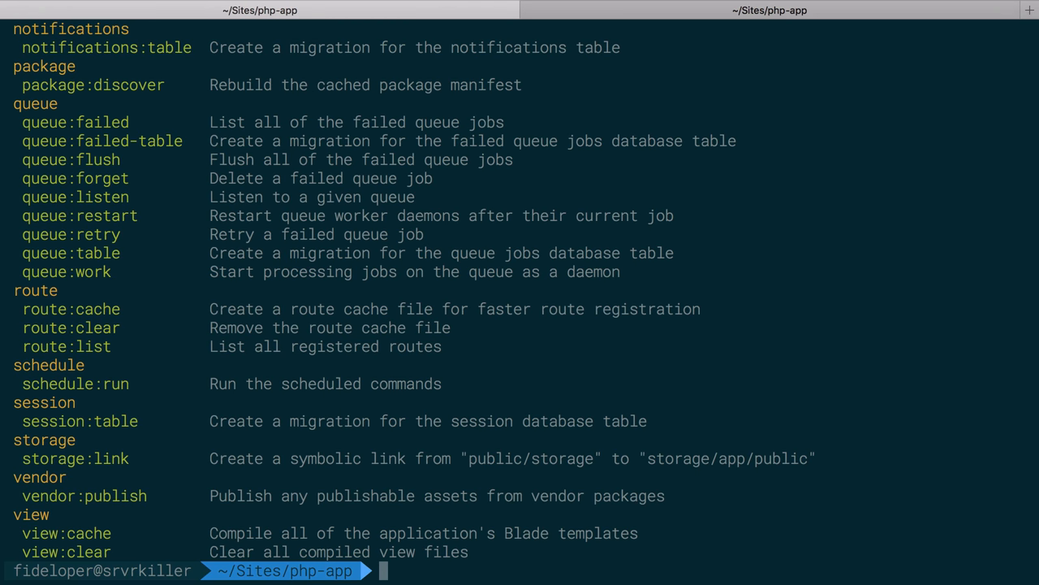
text(docker-compose exec app bash -c "cd /var/www/html && php artisan list")
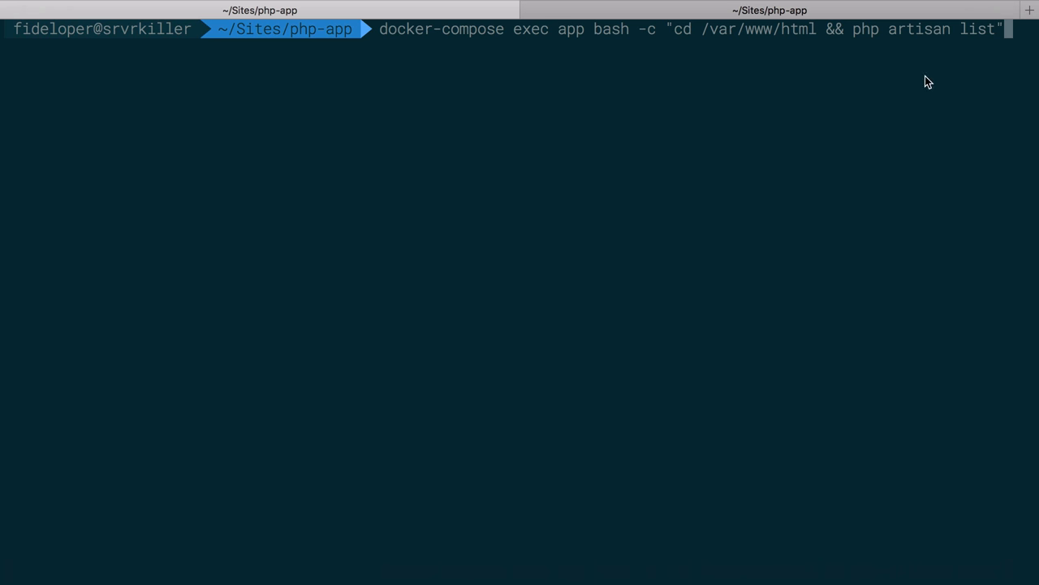
mouse_move(920, 43)
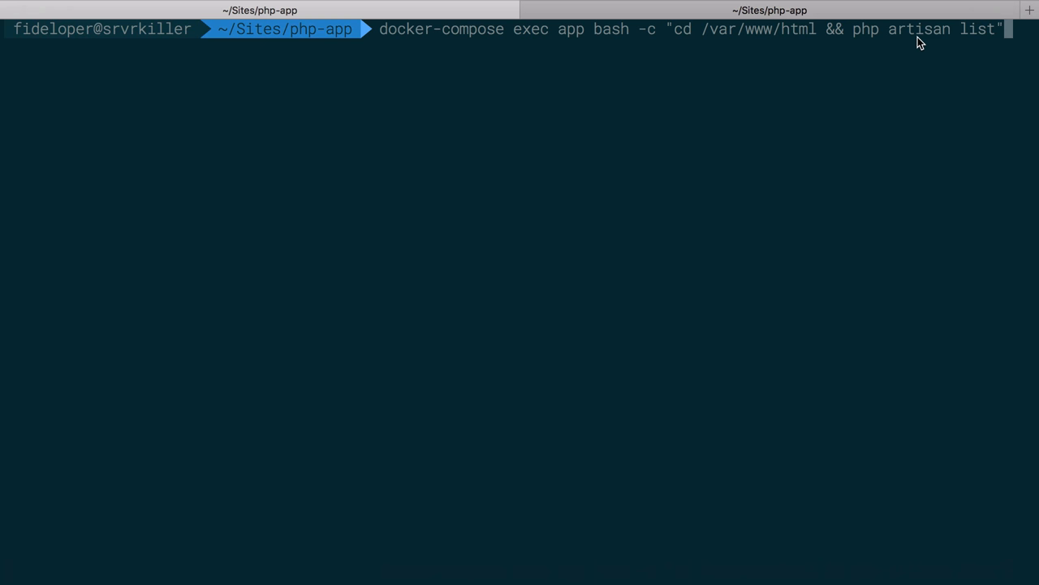
mouse_move(388, 41)
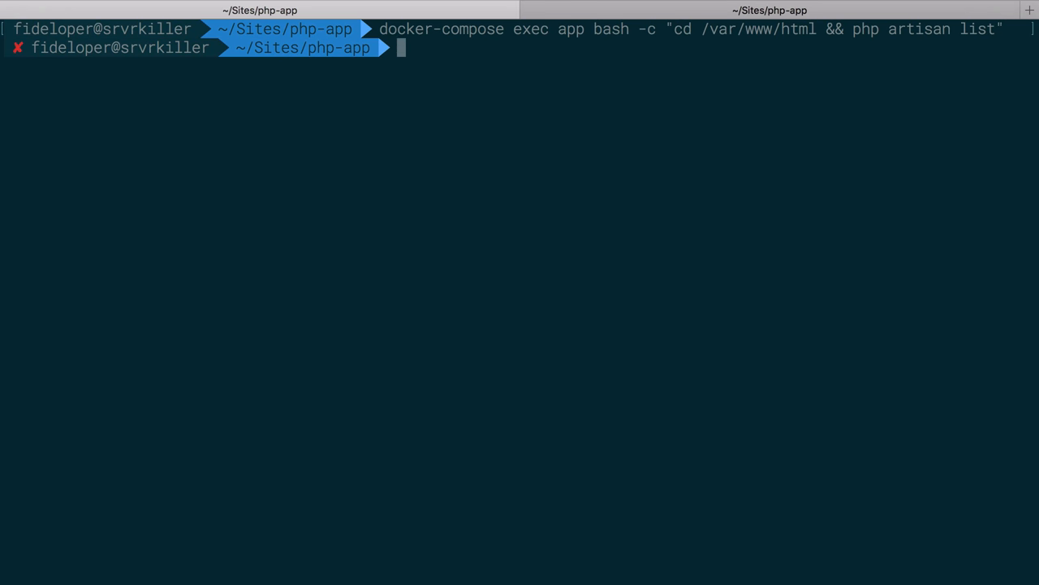
- Sketch example commands like 'php artisan' and 'yarn run watch' at the prompt
text(php arisan)
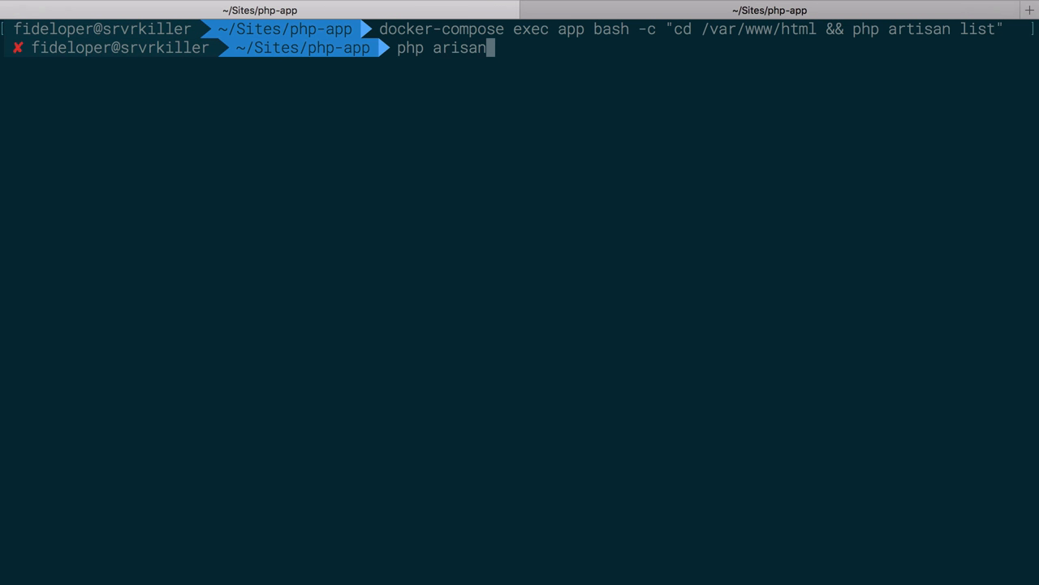
text(yarn run)
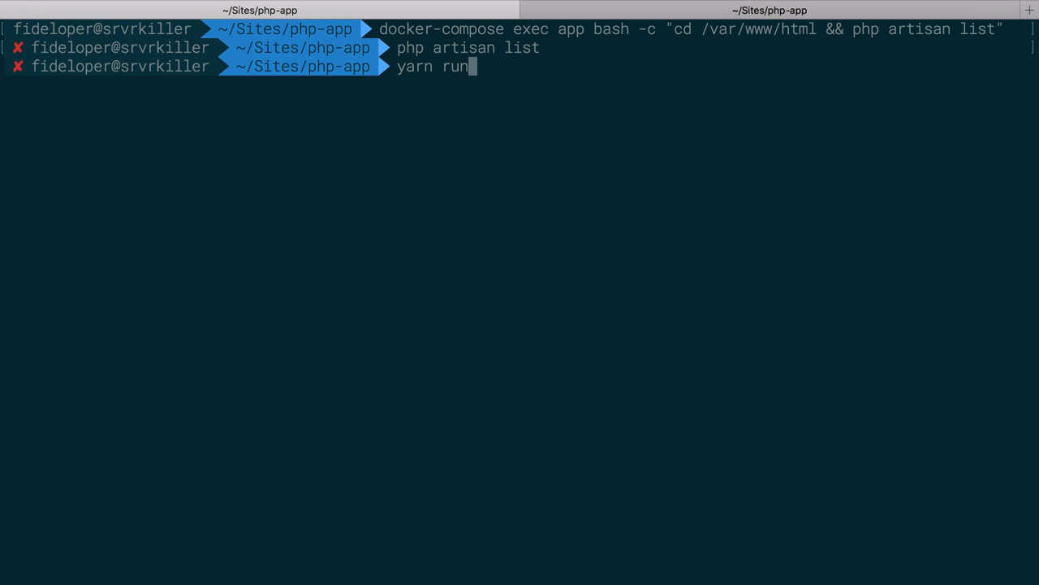
text(watch)
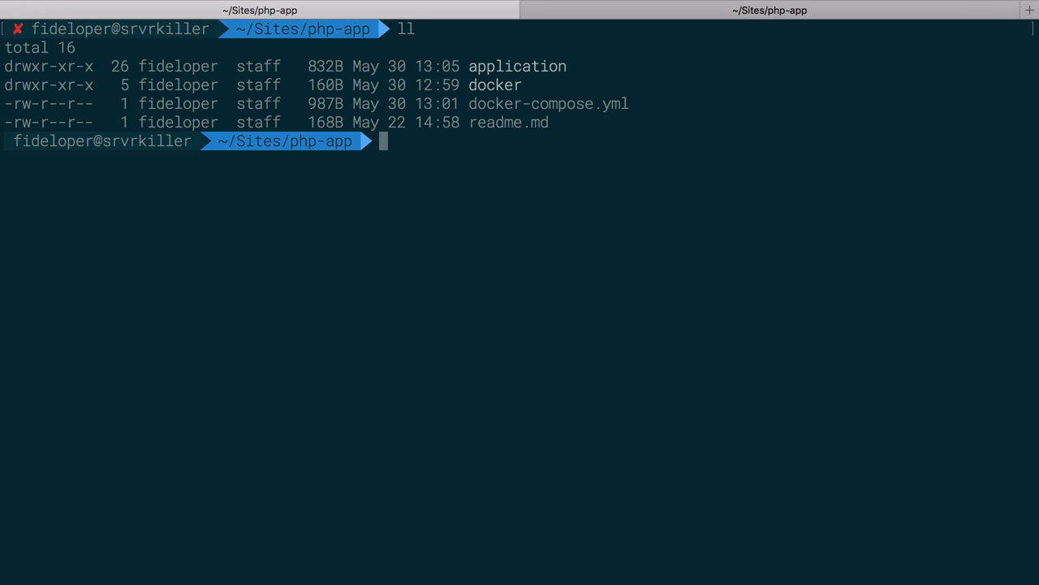
- Start a vim command, fixing the misspelled 'devleop' name into 'vessel'
text(vim)
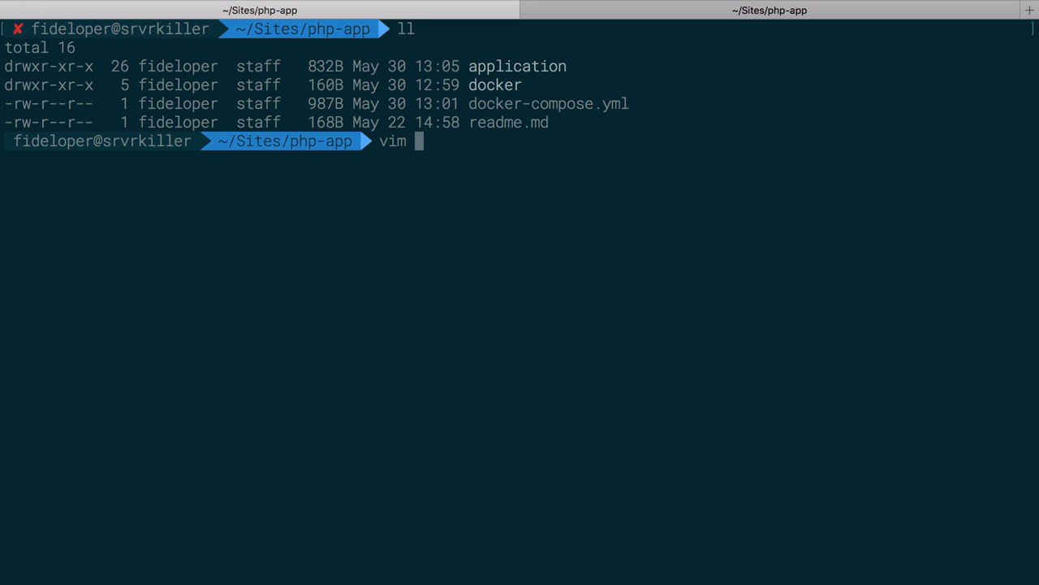
text(devleop)
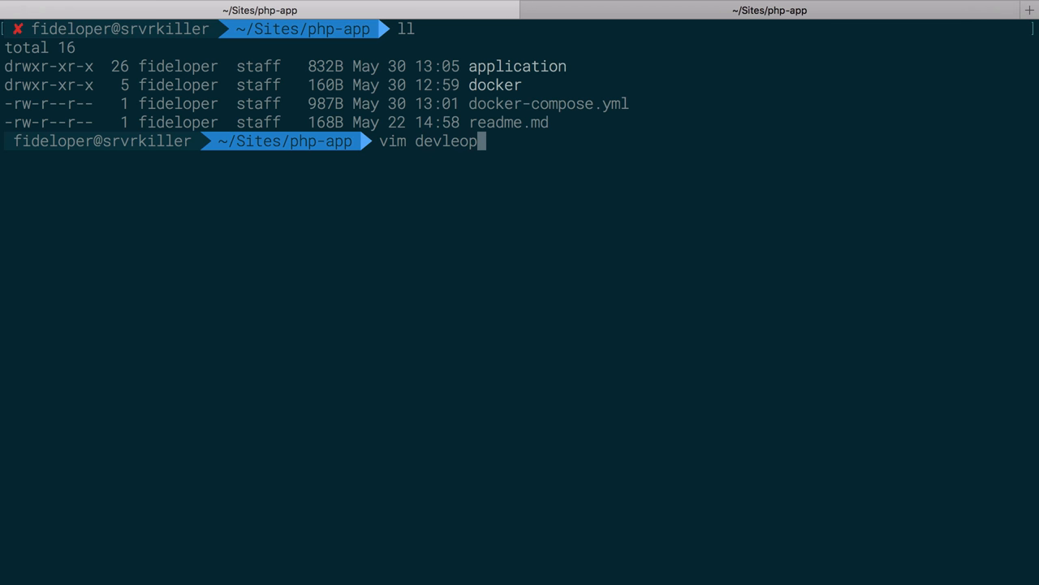
key(BackSpace)
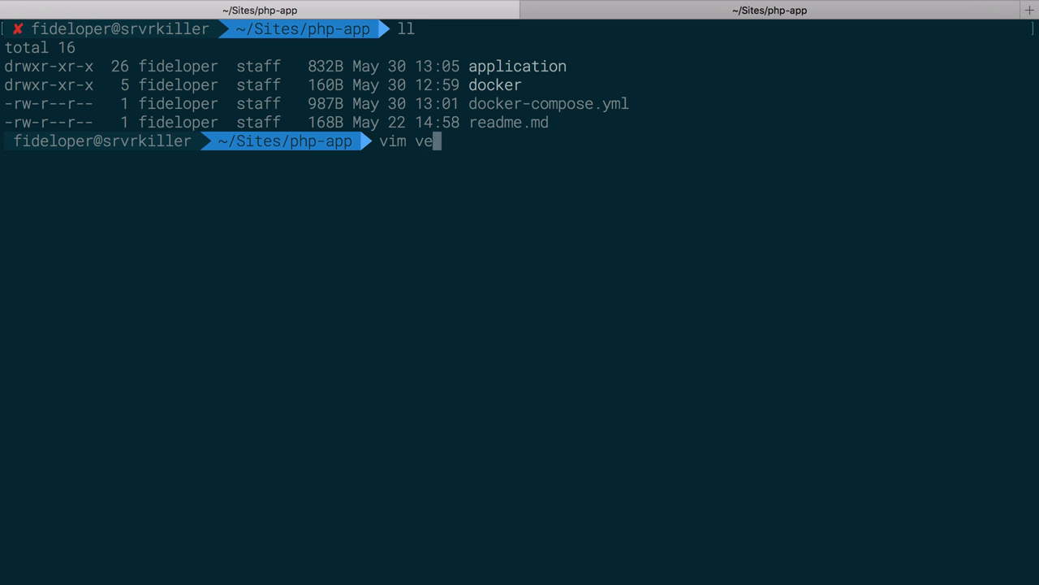
text(ssel)
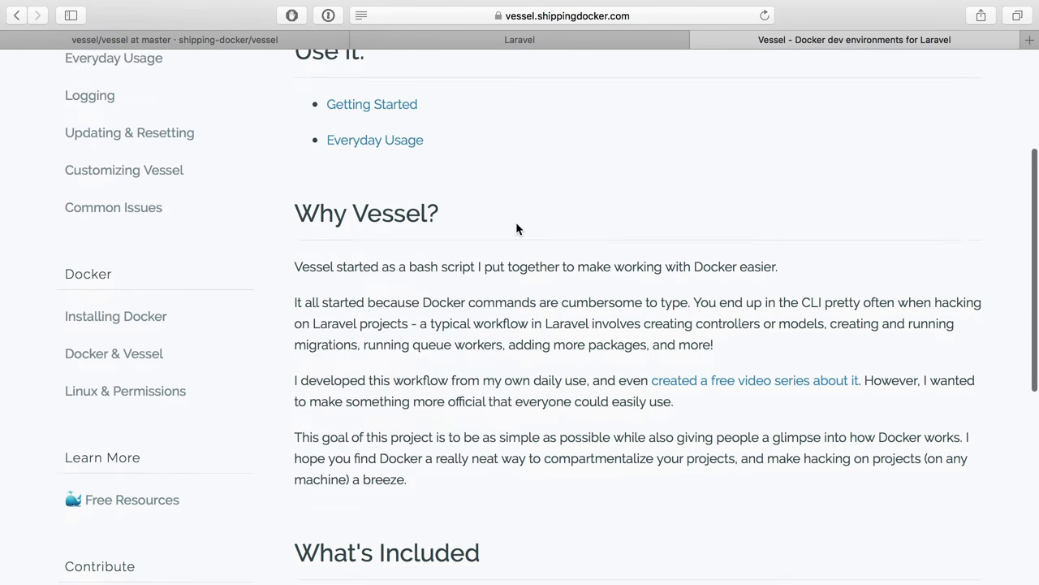
scroll(down, 3)
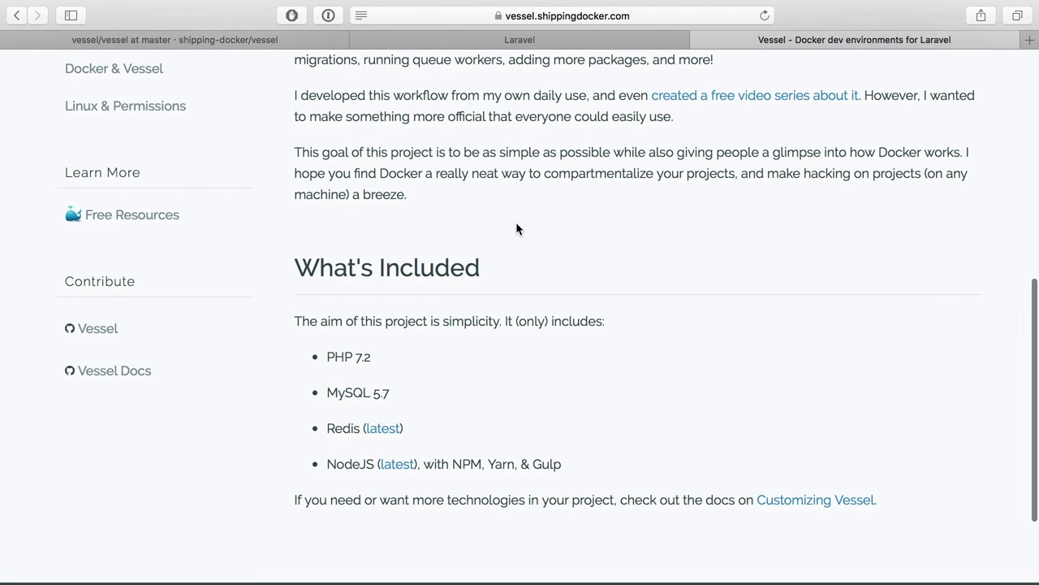
click(520, 39)
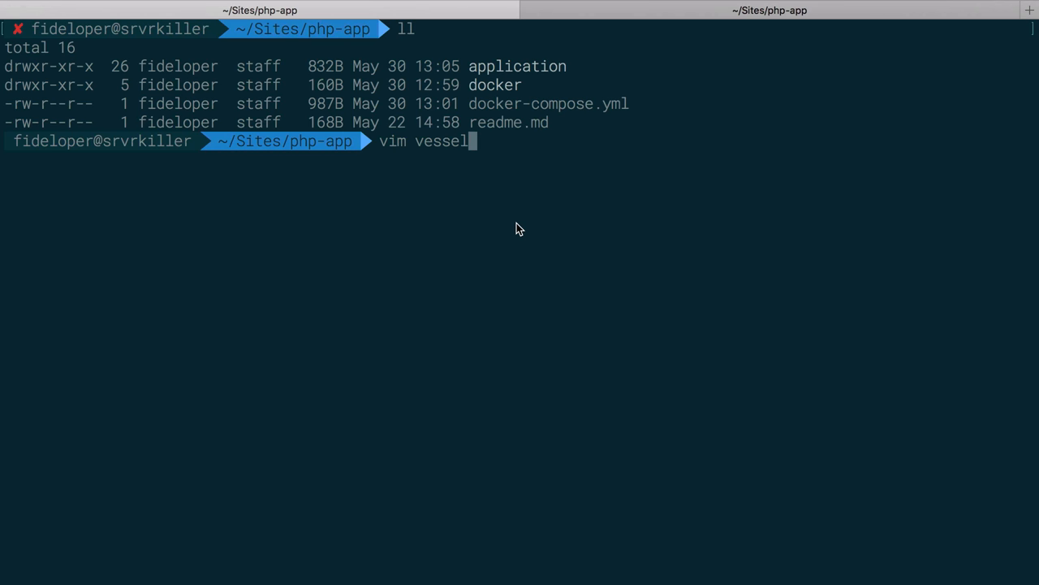
- List the application folder and run docker-compose ps showing app, cache and db up
key(Backspace)
text(cd application)
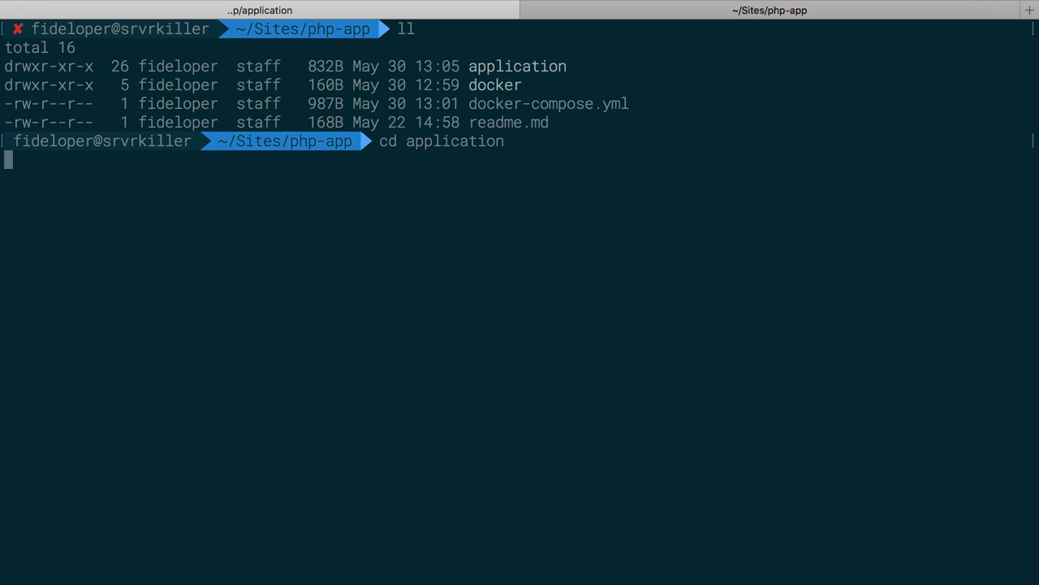
text(ll)
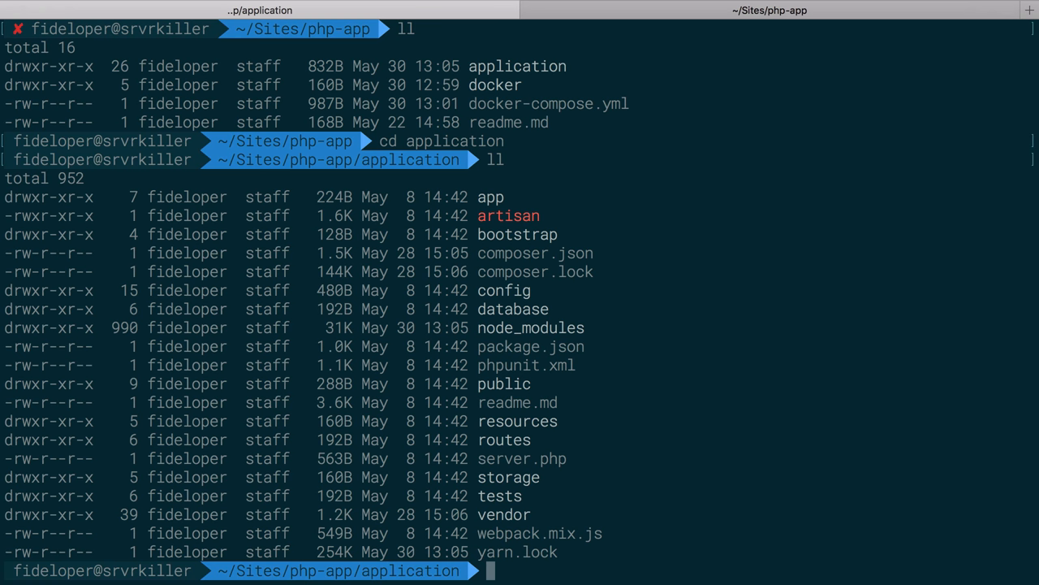
text(docker-compose ps)
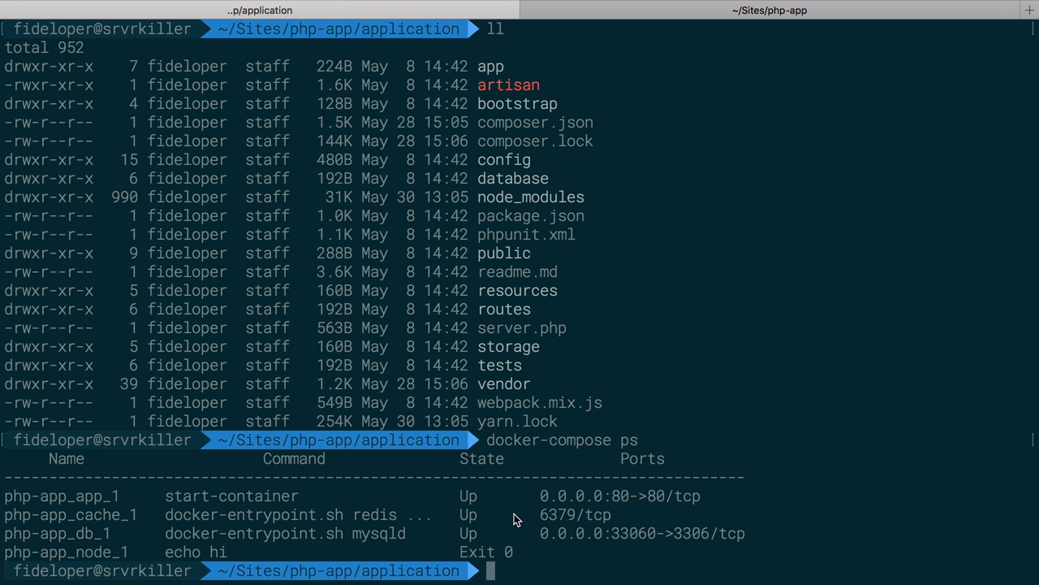
mouse_move(660, 304)
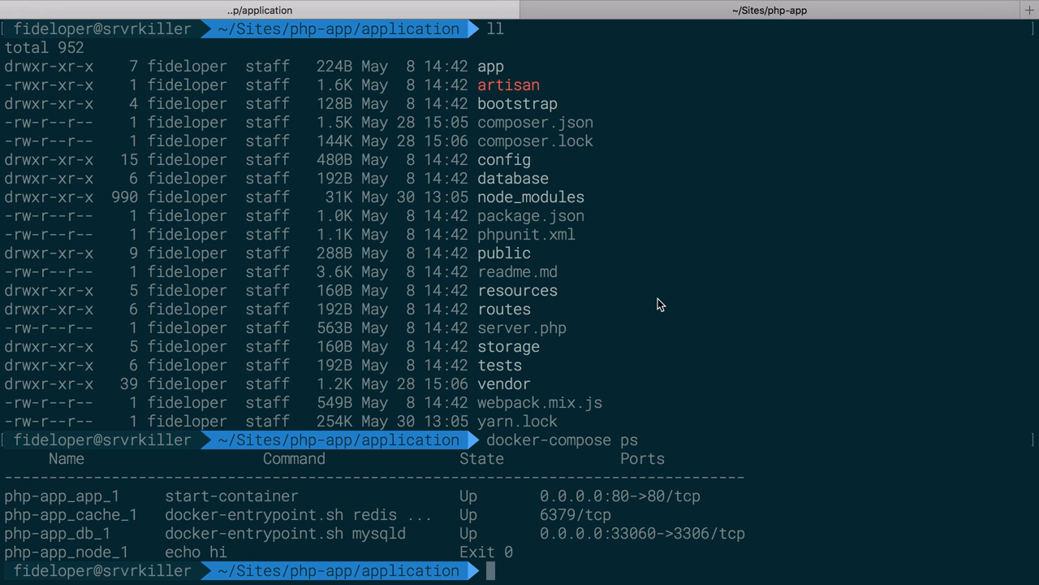
mouse_move(484, 440)
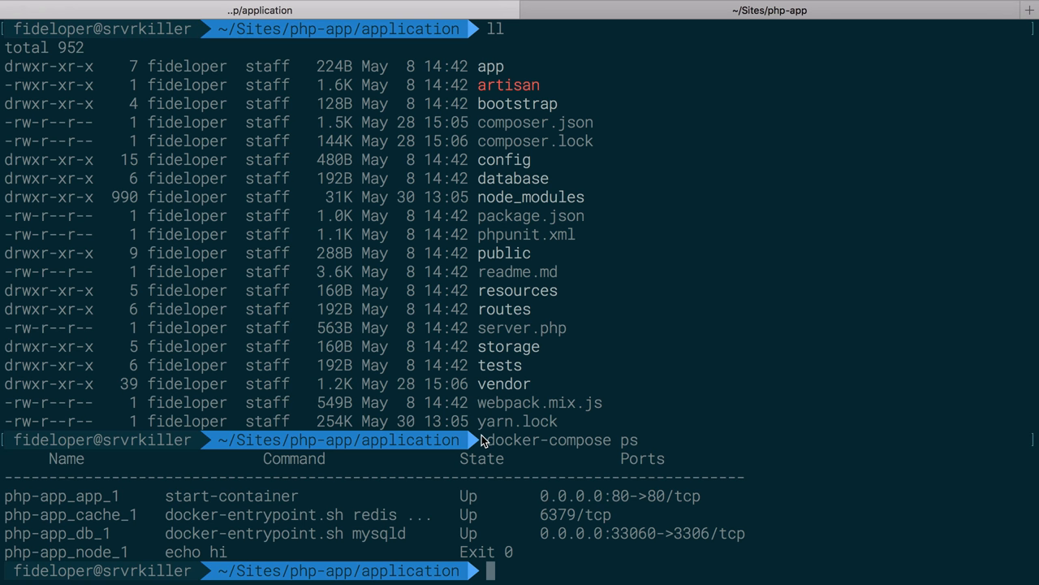
mouse_move(413, 571)
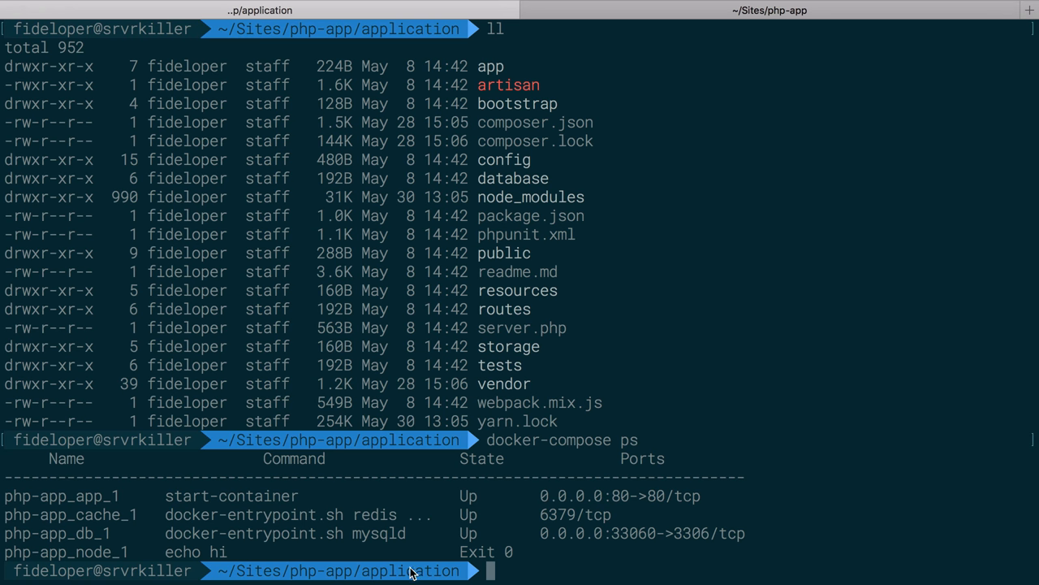
mouse_move(431, 406)
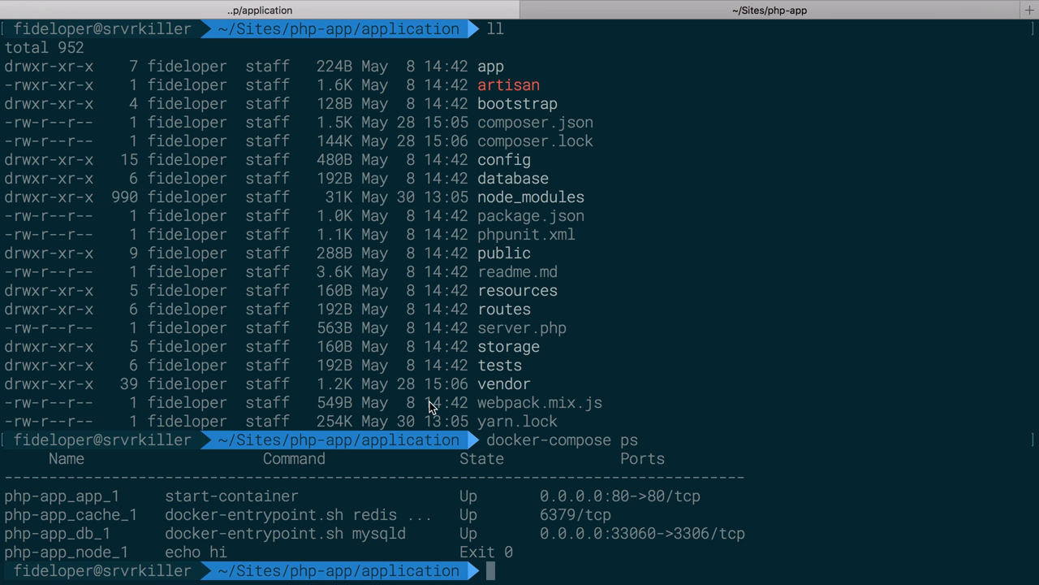
text(docker)
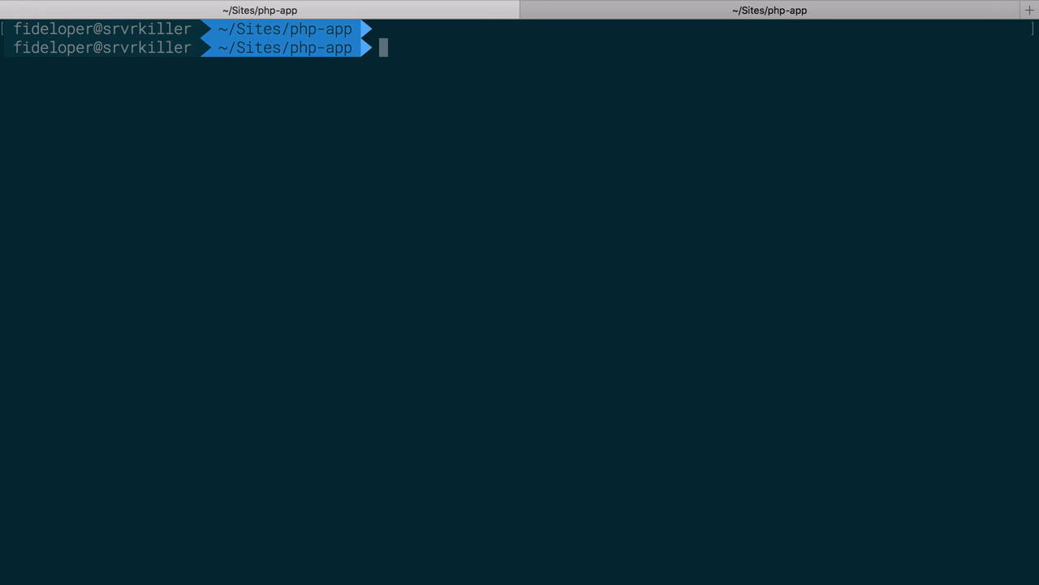
- Stop the containers with docker-compose down and review the removed php-app containers
text(ll)
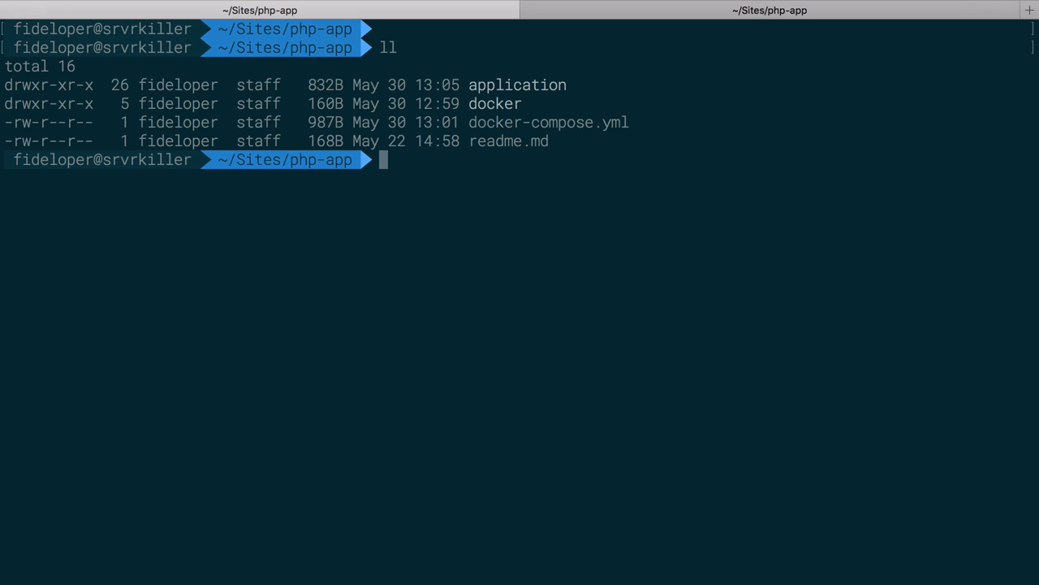
text(mv docker*)
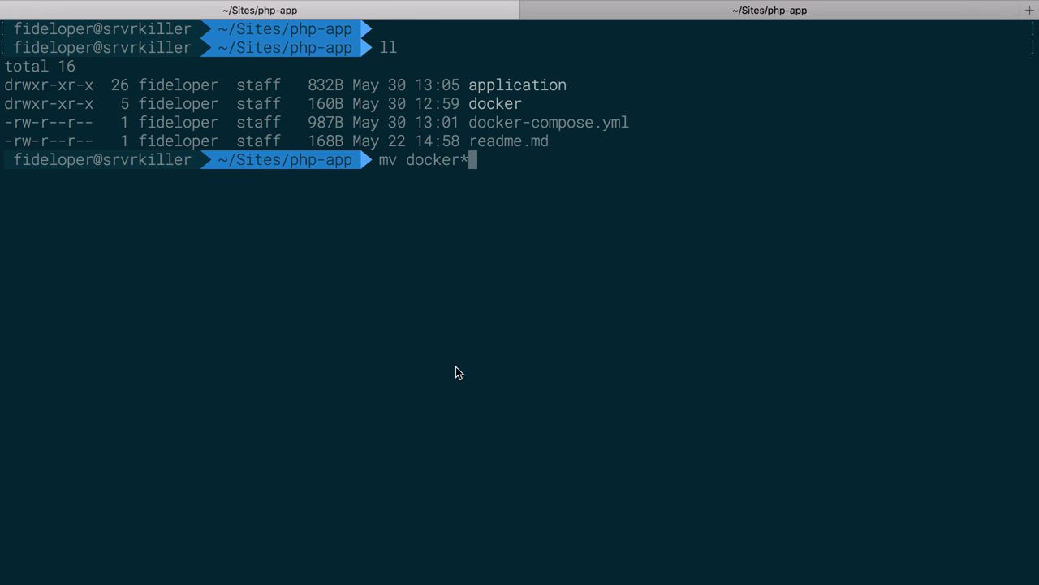
mouse_move(467, 112)
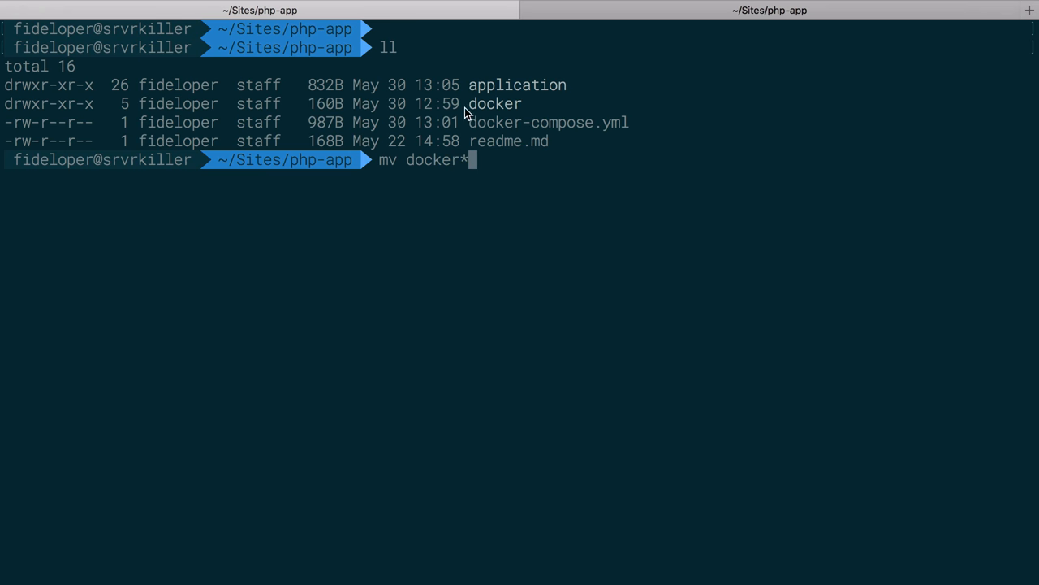
text(application/)
text(docker-compose down)
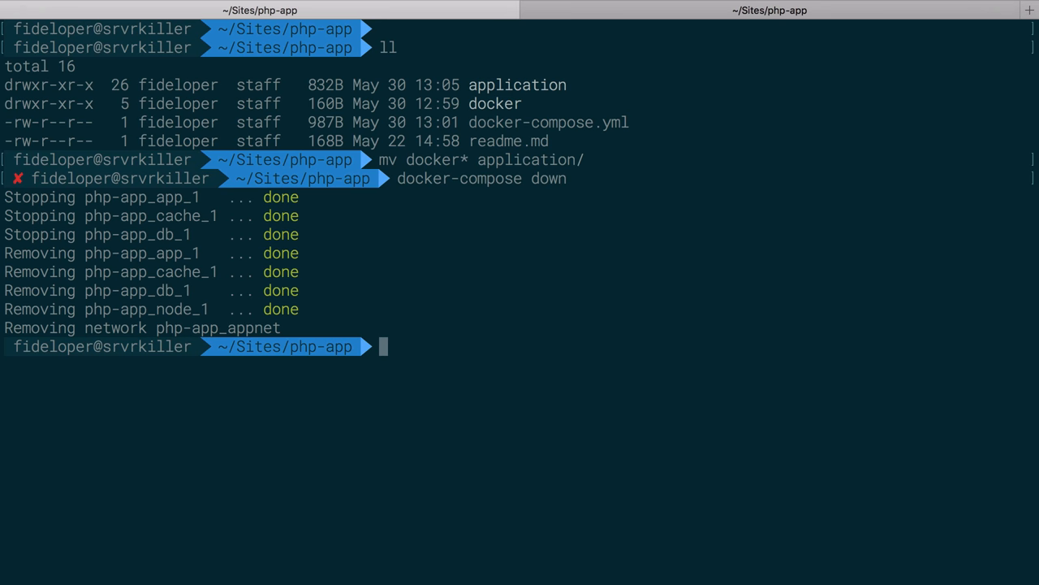
double_click(98, 252)
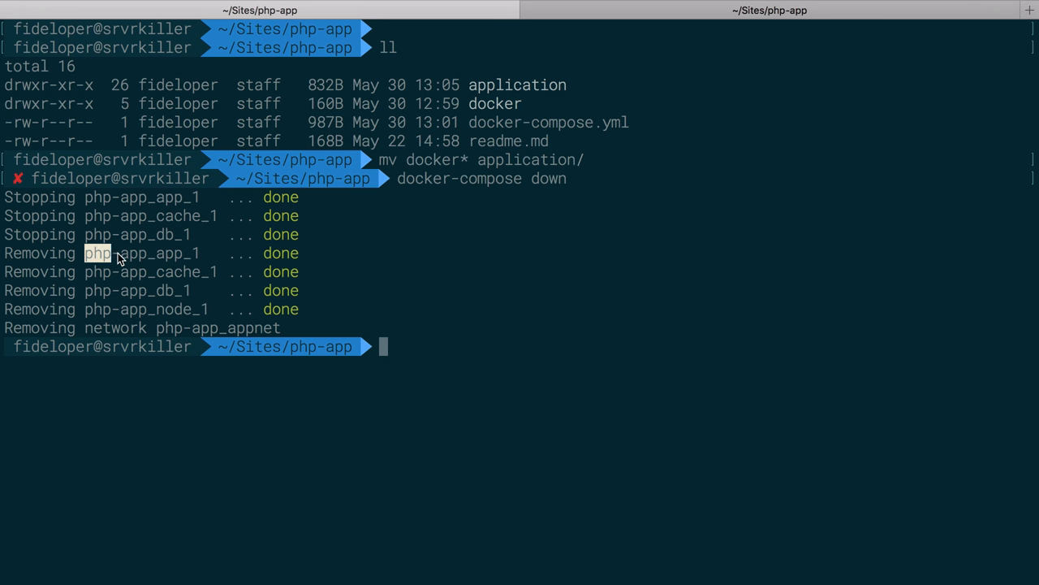
mouse_move(229, 292)
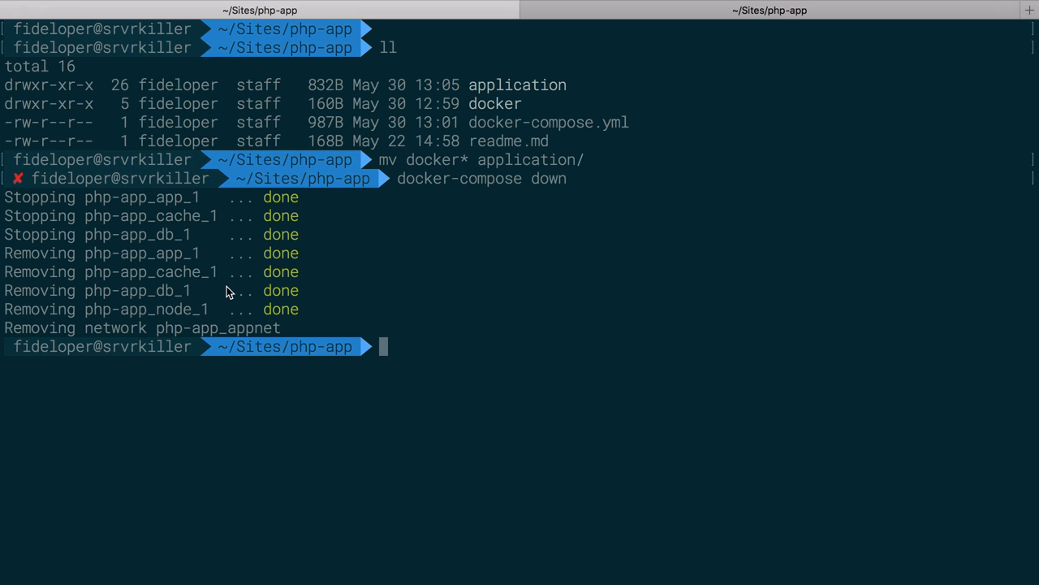
- Move the Laravel app files and hidden files from application up into the project root
text(cd ap)
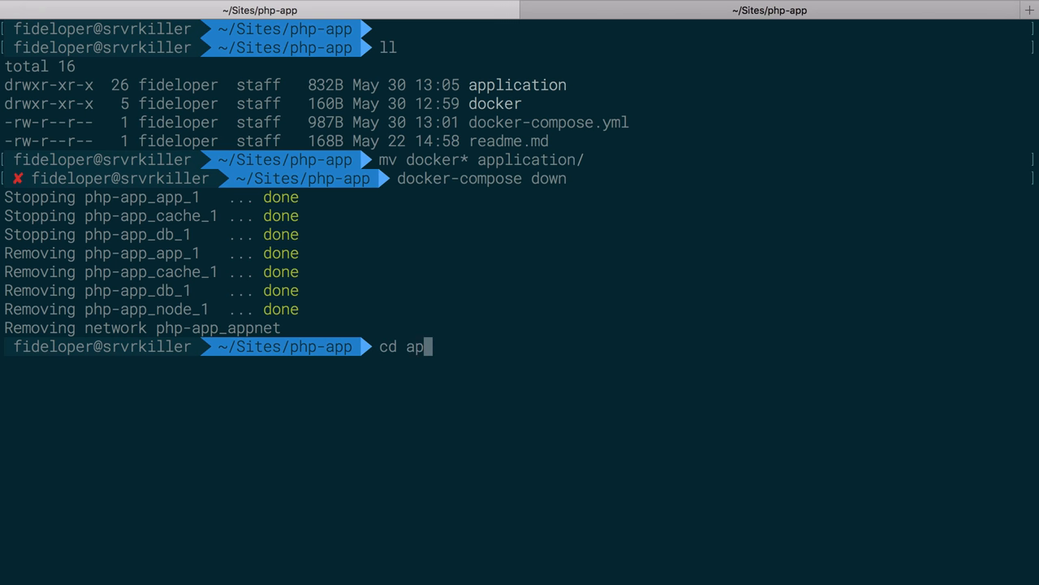
text(plication)
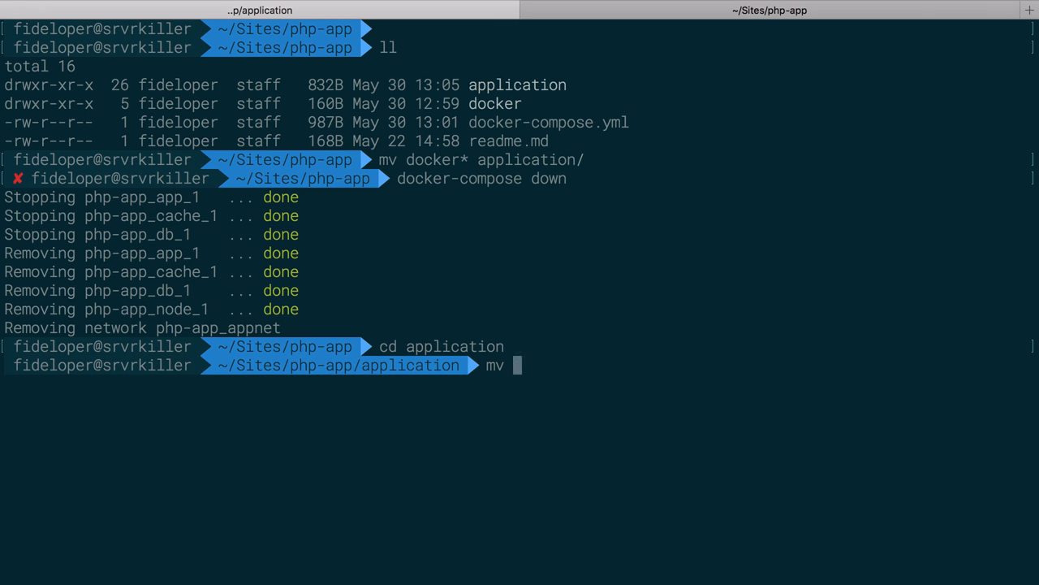
text(./* ../)
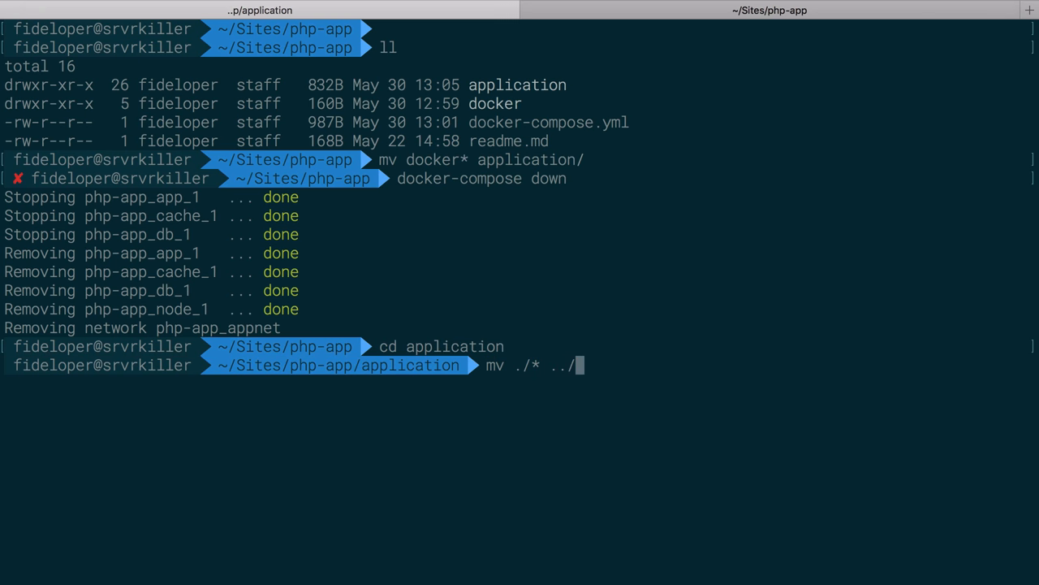
text(ls -lah)
text(mv .)
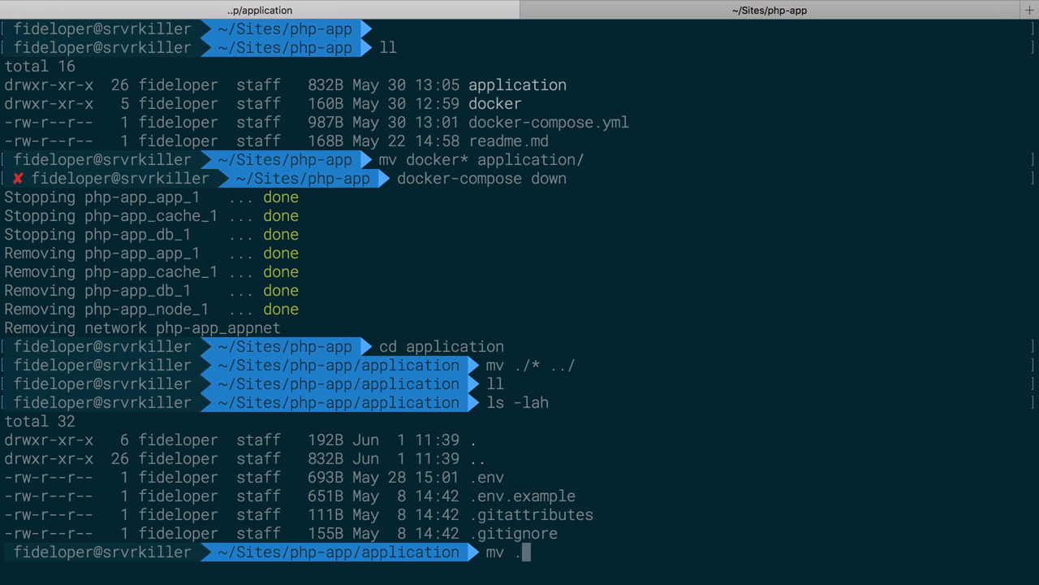
text(/)
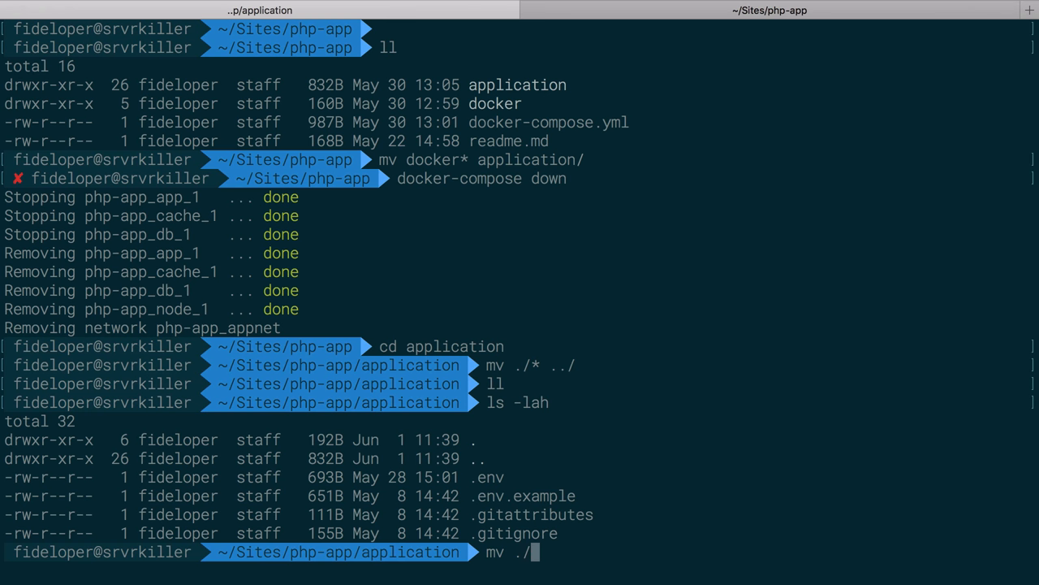
text(*)
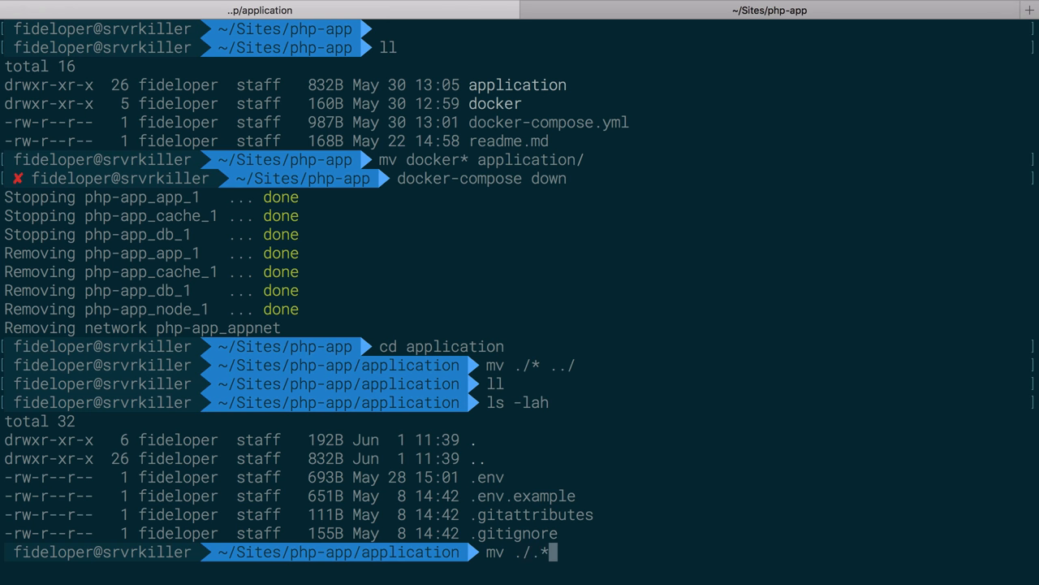
text(../)
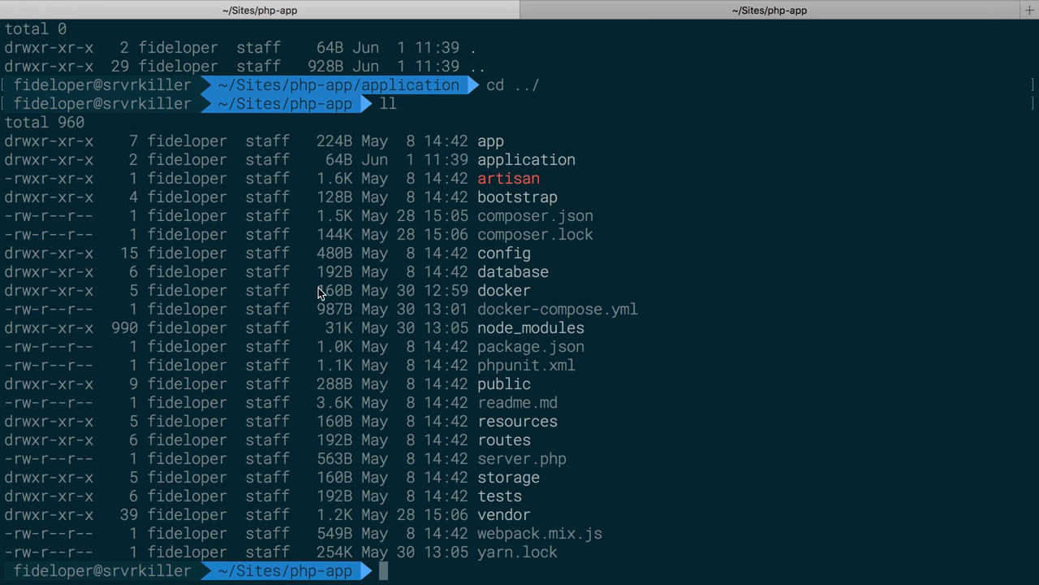
- Delete the emptied application folder with rm -rf and list the flattened root
double_click(504, 290)
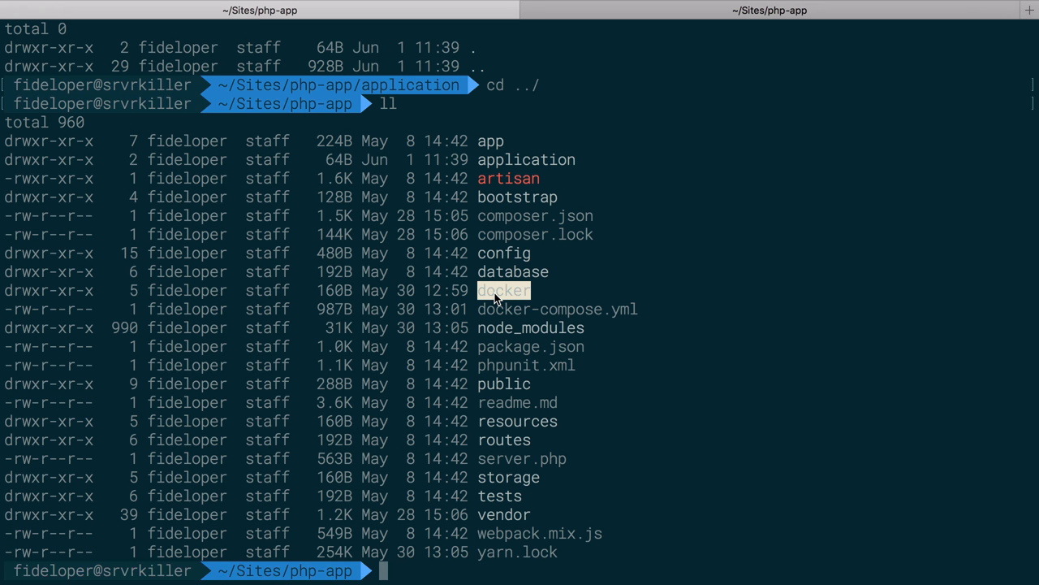
text(r)
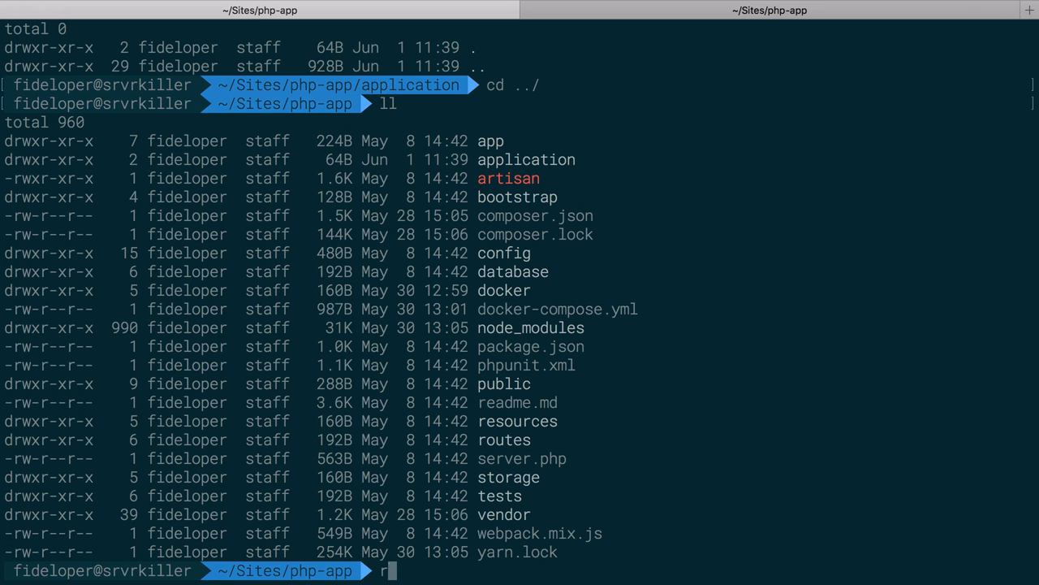
text(m -rf app)
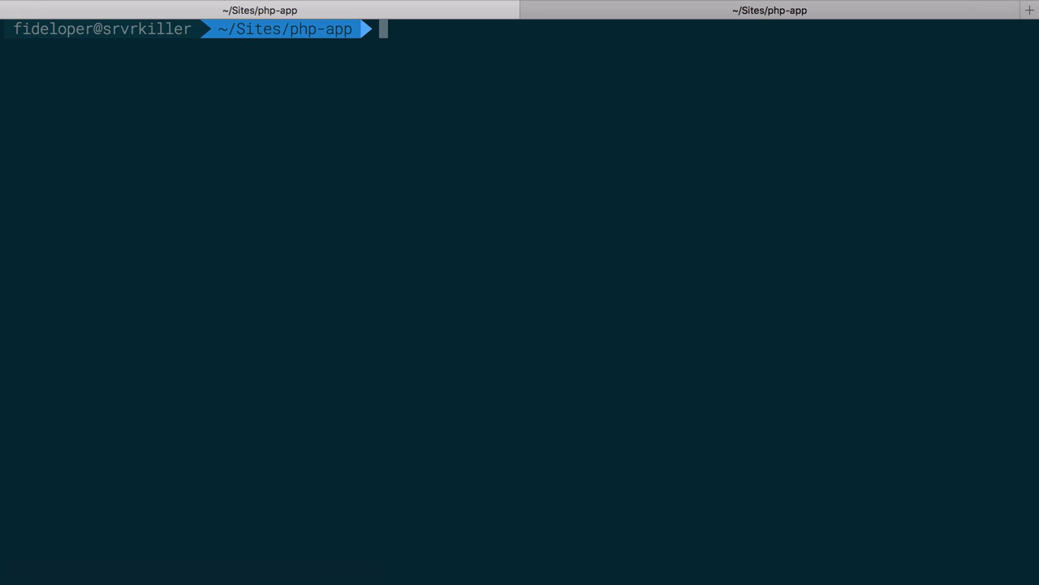
text(ll)
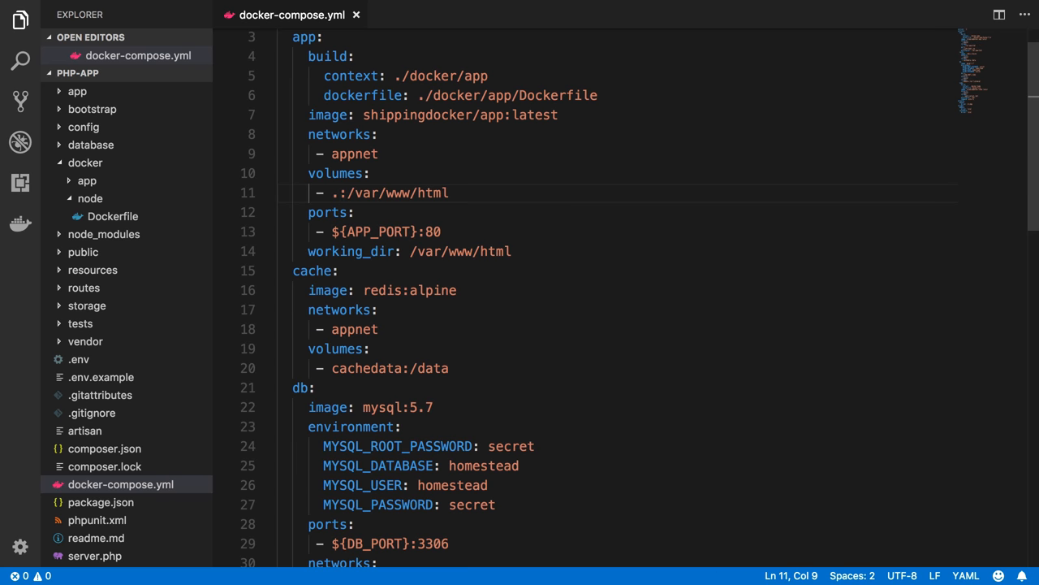
mouse_move(64, 151)
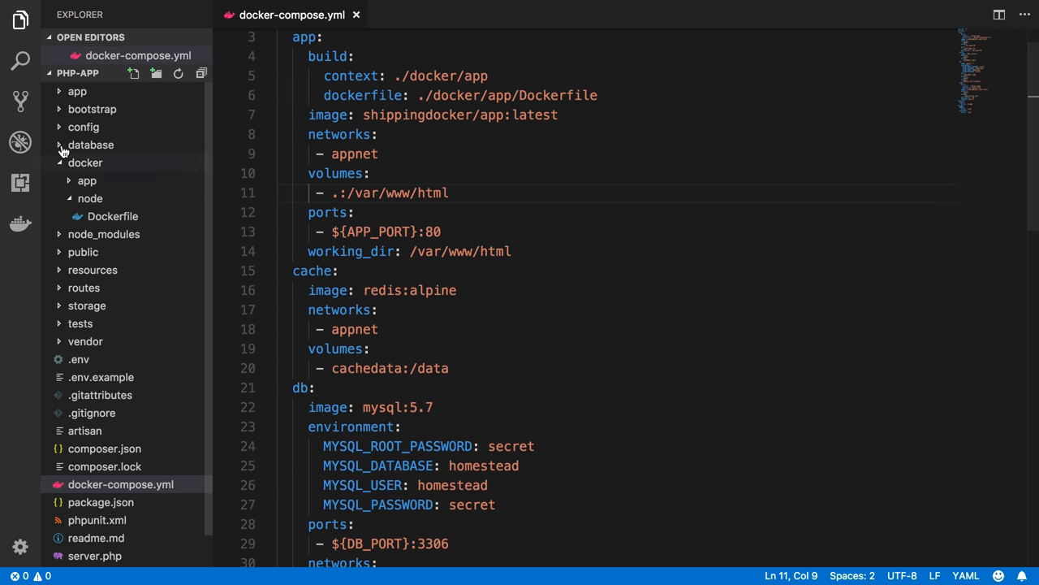
- Change the node service volume from ./application:/opt to ./:/opt in docker-compose.yml
text(application)
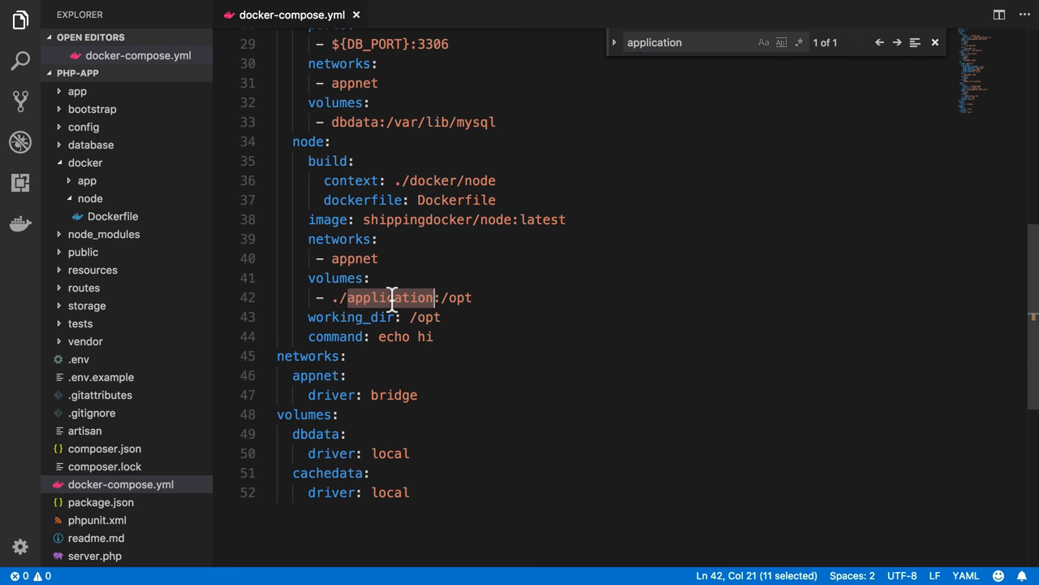
key(Delete)
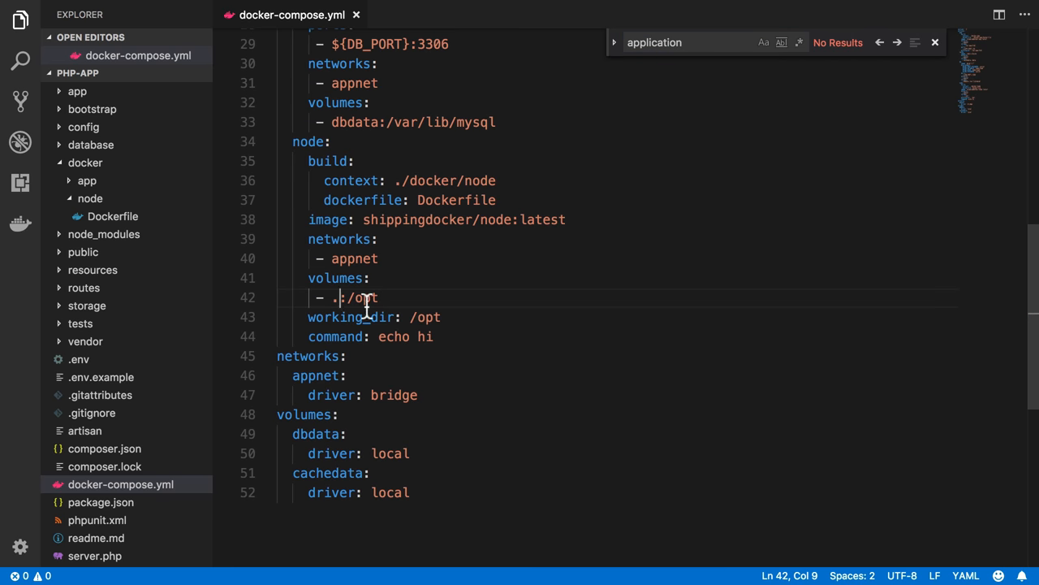
mouse_move(463, 317)
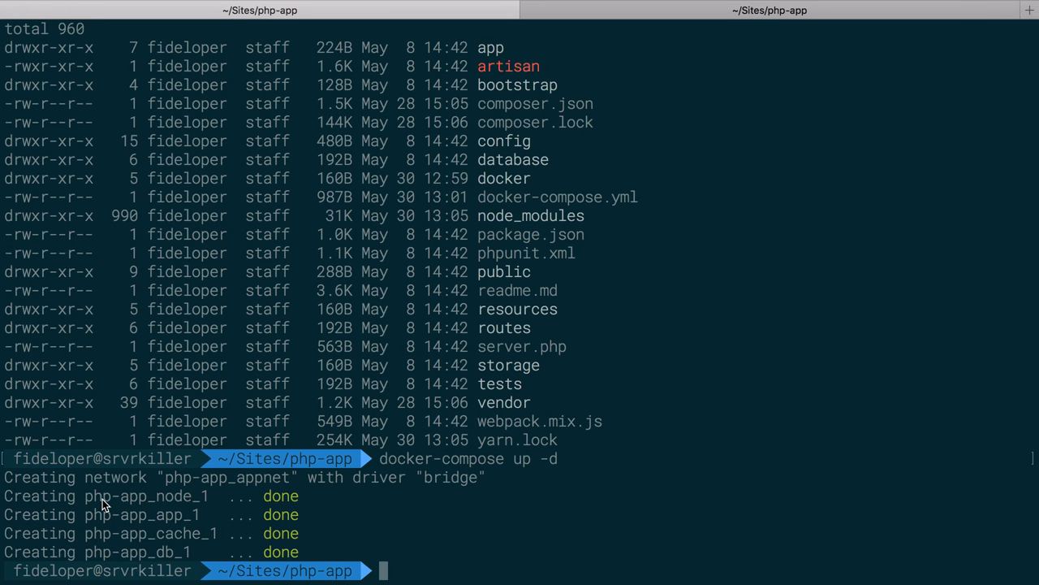
mouse_move(283, 483)
text(docker volumes)
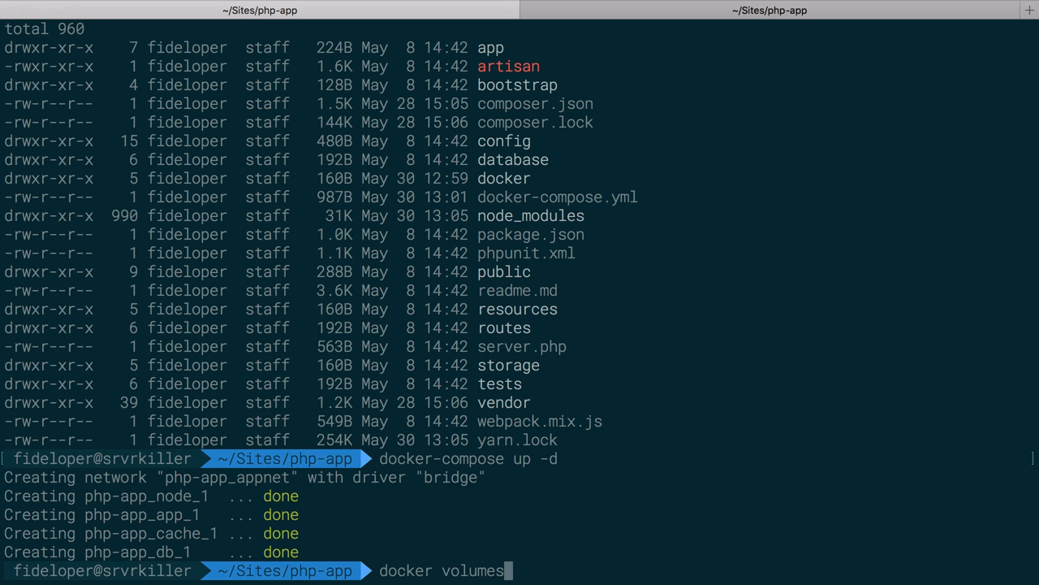
- Bring the containers up with docker-compose up -d and list the cachedata and dbdata volumes
text(ls)
text(docker volume ls)
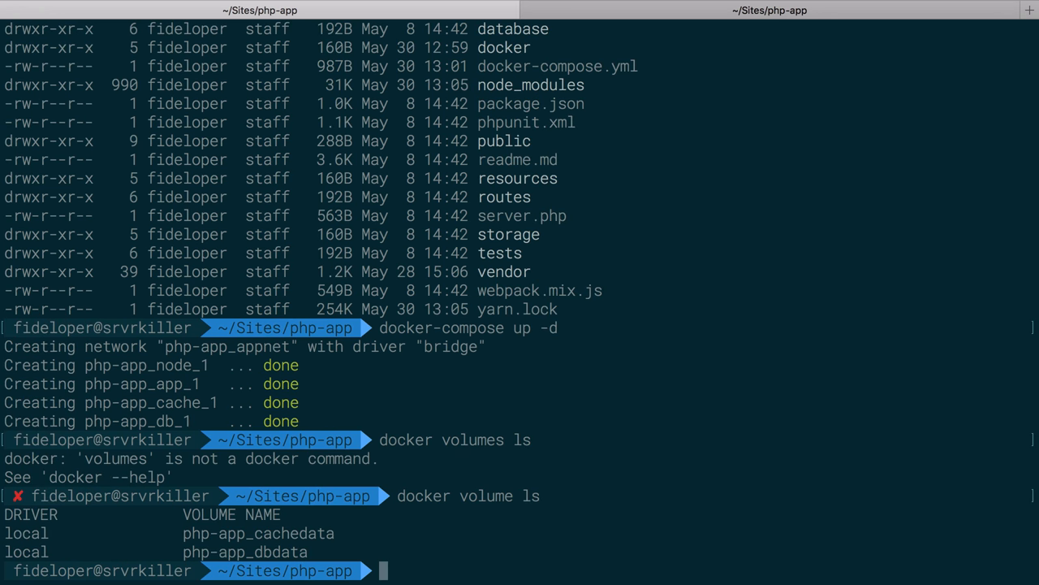
mouse_move(320, 507)
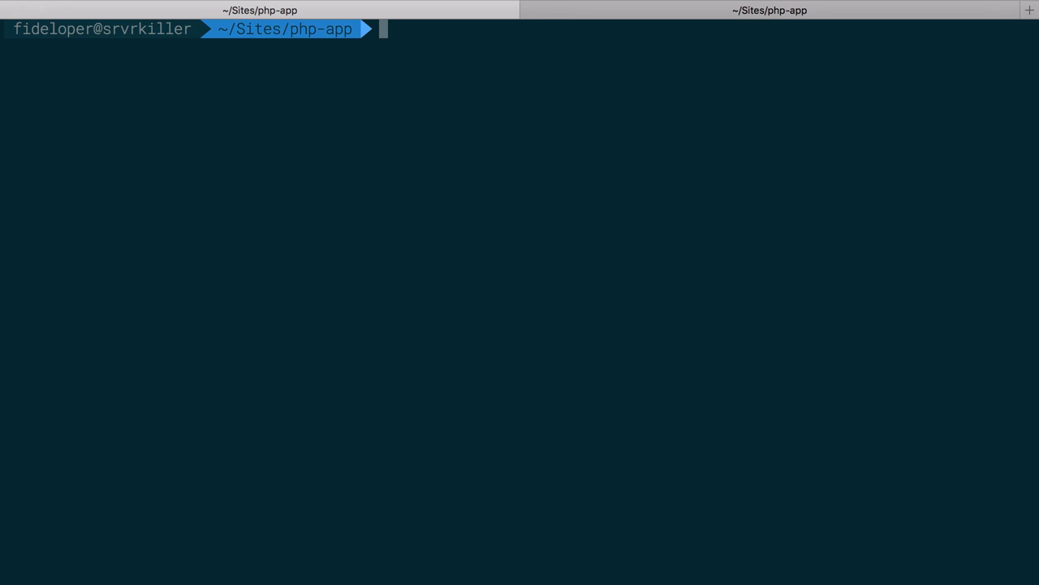
text(ls -la)
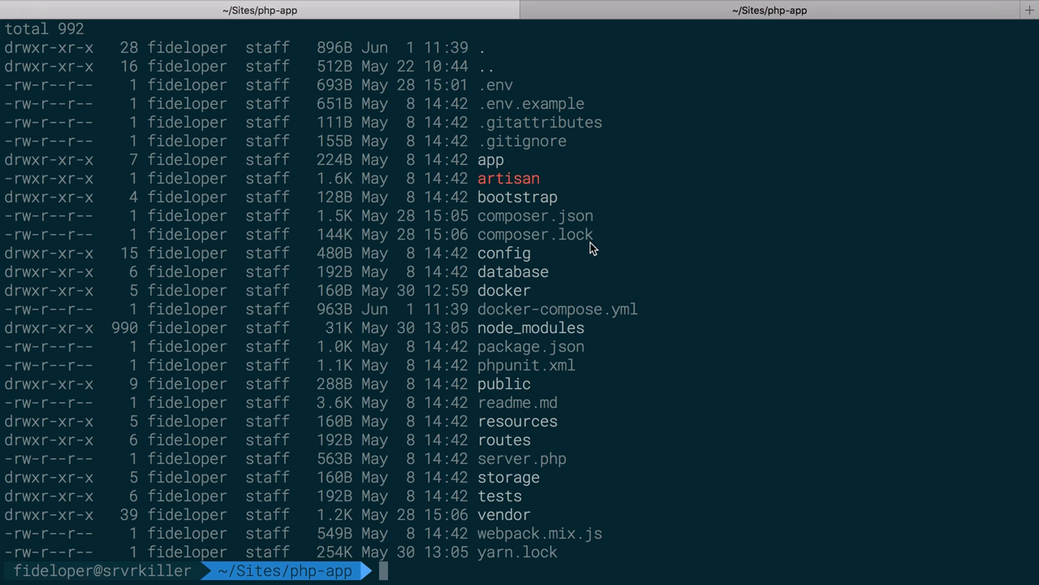
mouse_move(525, 372)
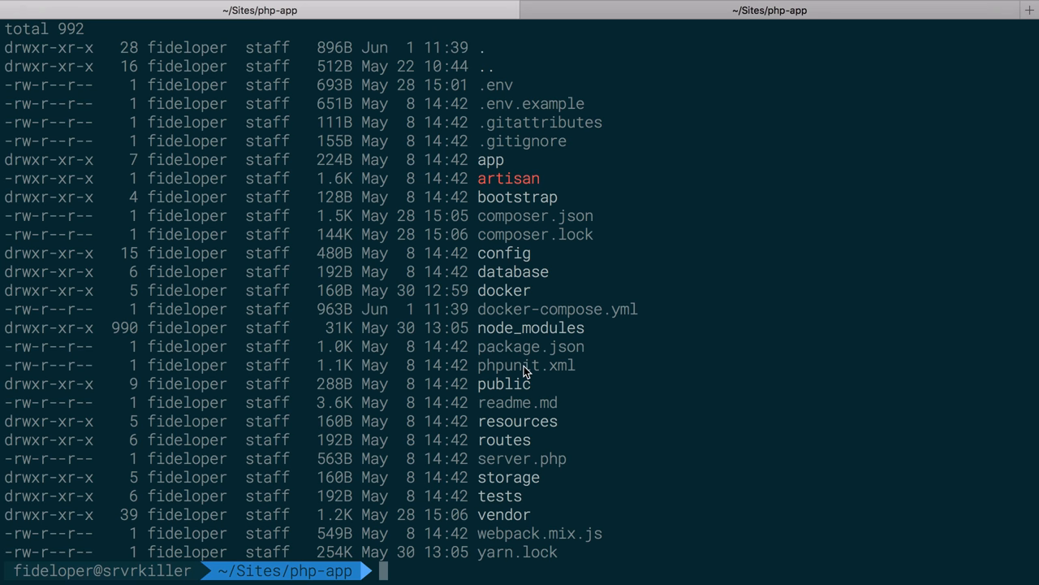
- Add APP_PORT=80 and a DB port line to .env in vim and save it
text(vim .en)
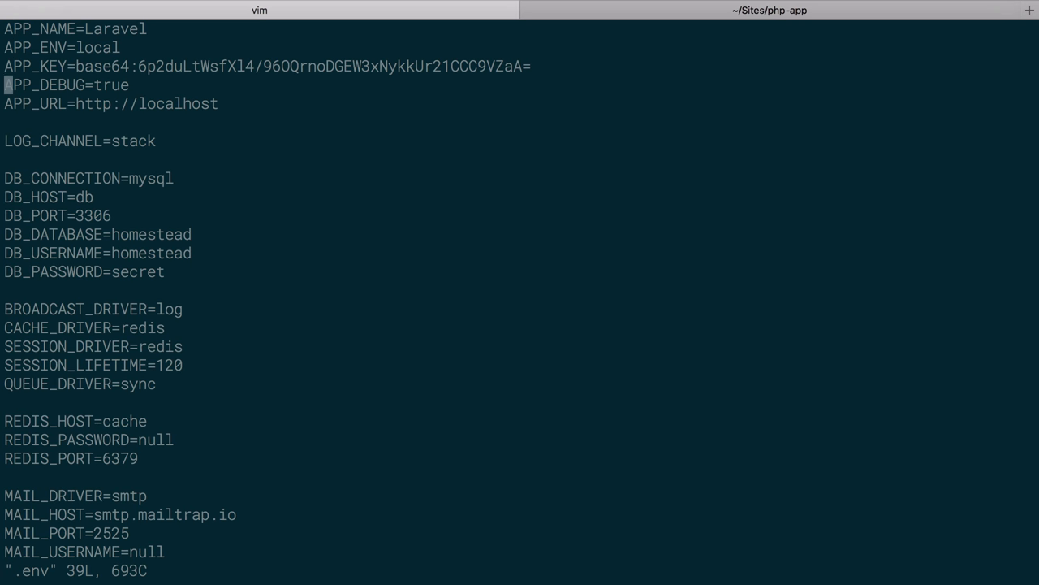
scroll(down, 3)
text(A)
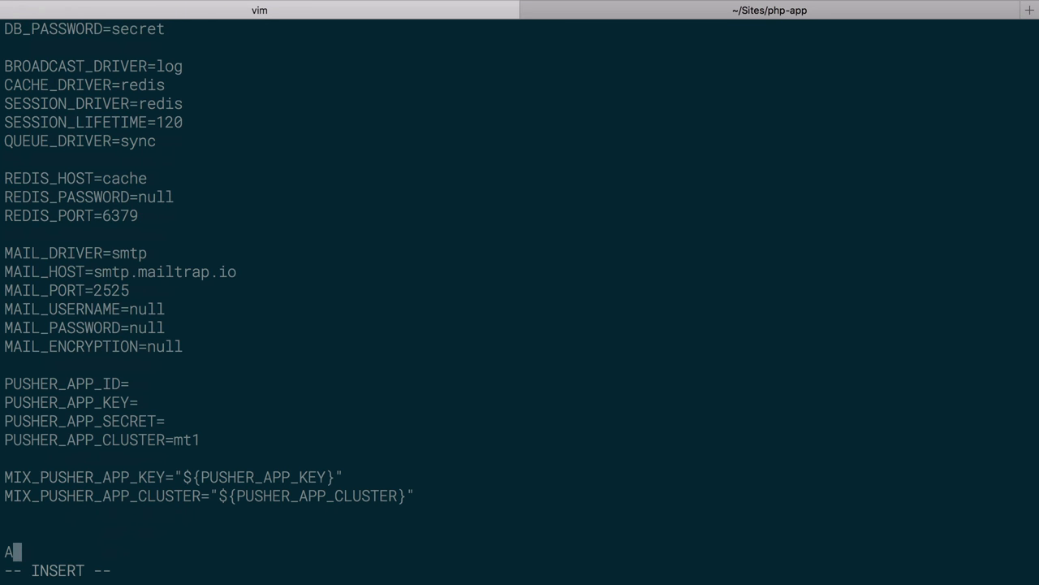
text(PP_PORT=80)
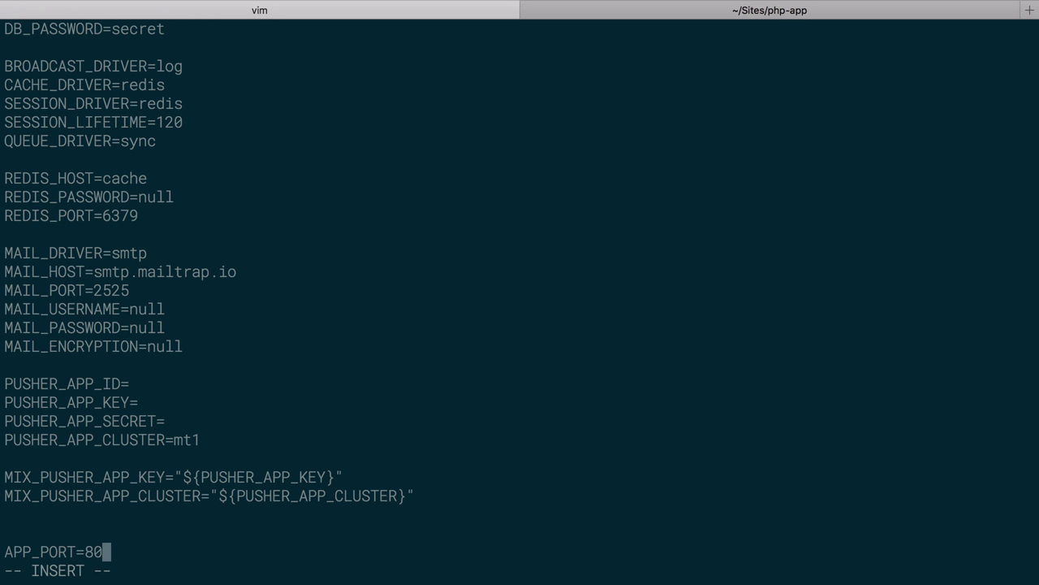
text(DB_OIRT-)
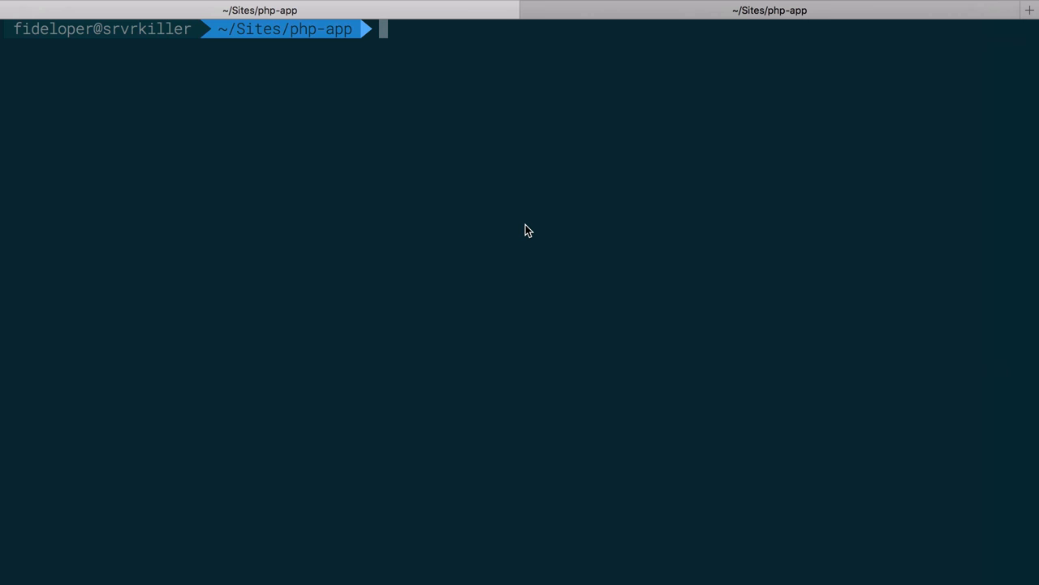
text(docker-comp)
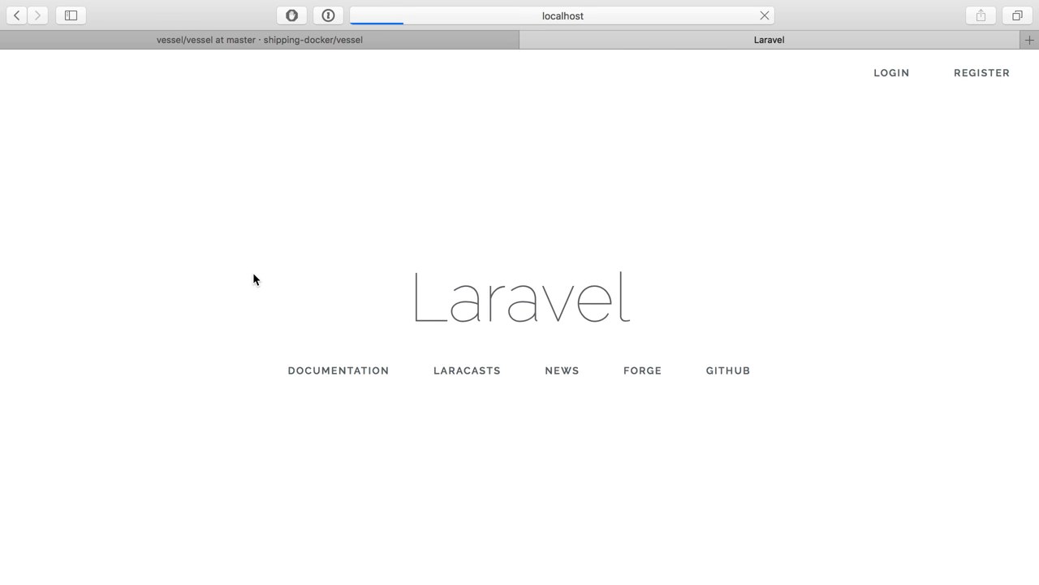
- Connect Sequel Pro to docker-local on port 33060 and choose the homestead database
text(e)
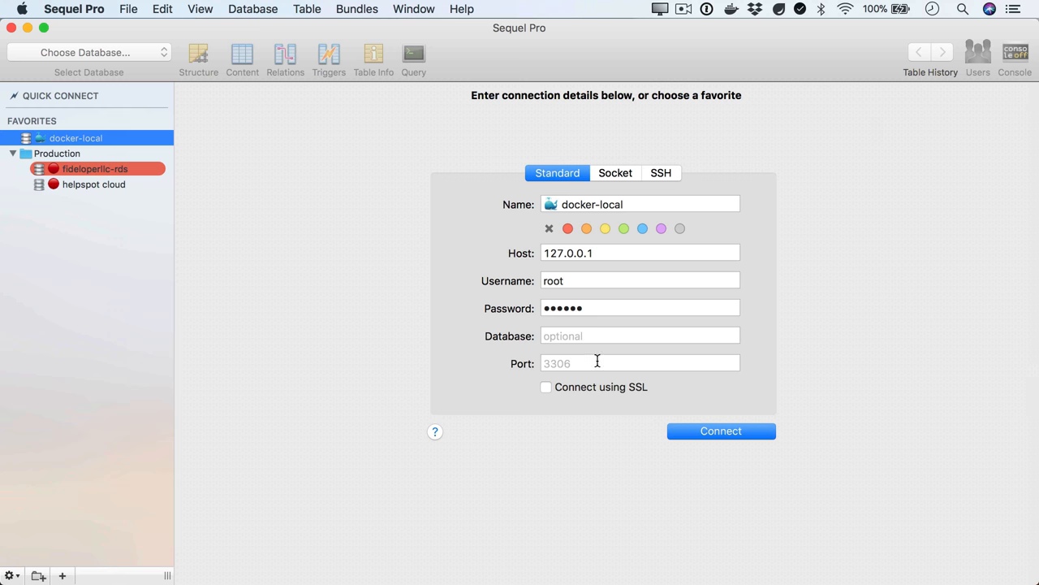
text(33060)
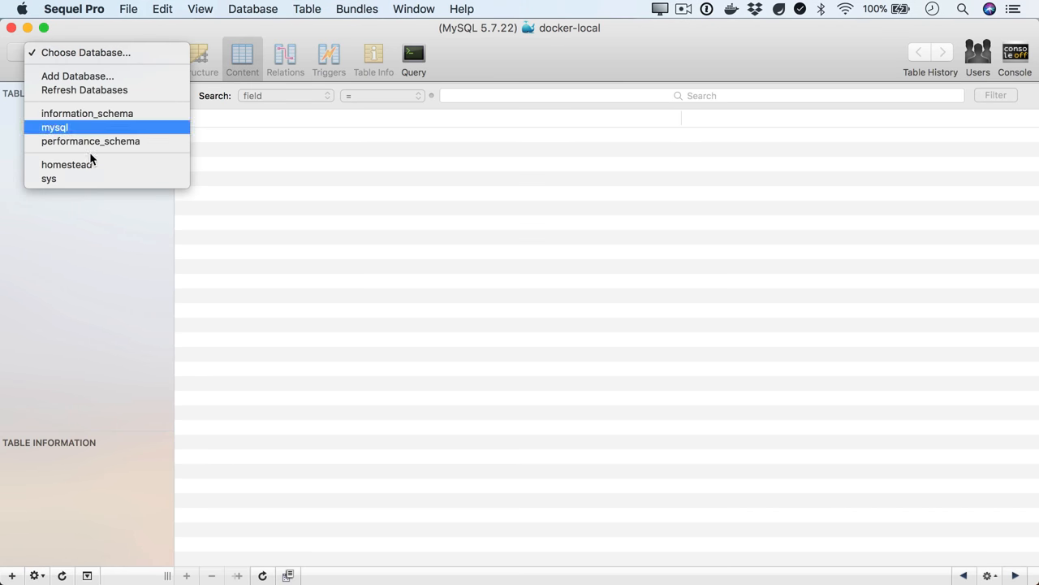
click(67, 164)
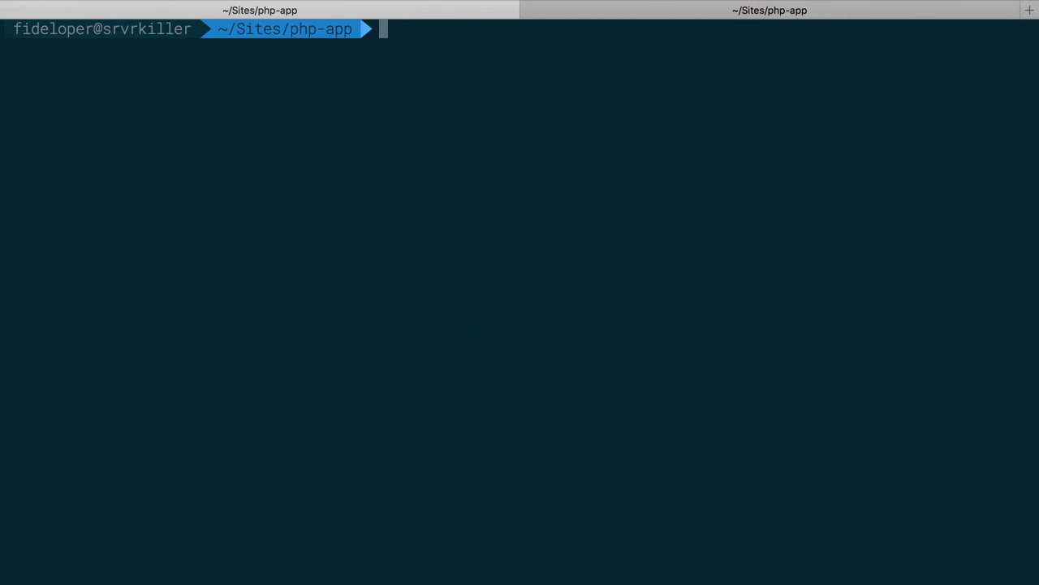
- Create a develop file in vim with '#!/usr/bin/env bash' as its first line
text(vim)
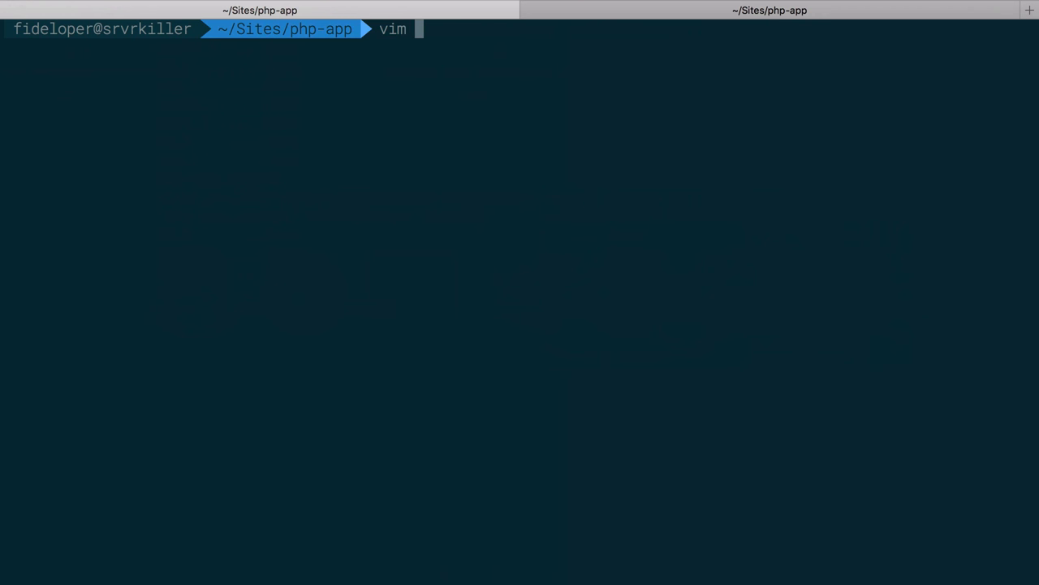
text(devel)
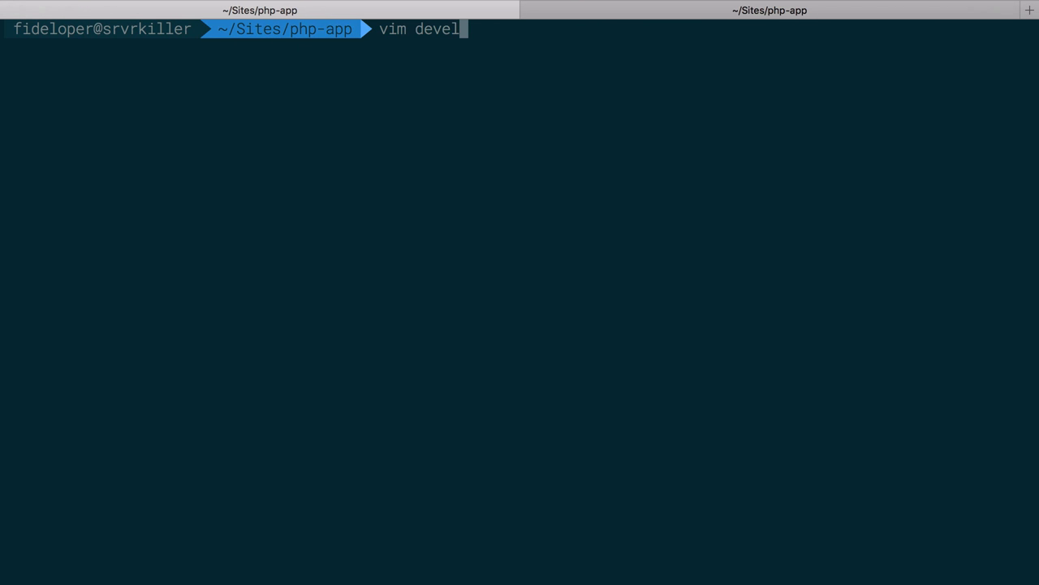
text(op)
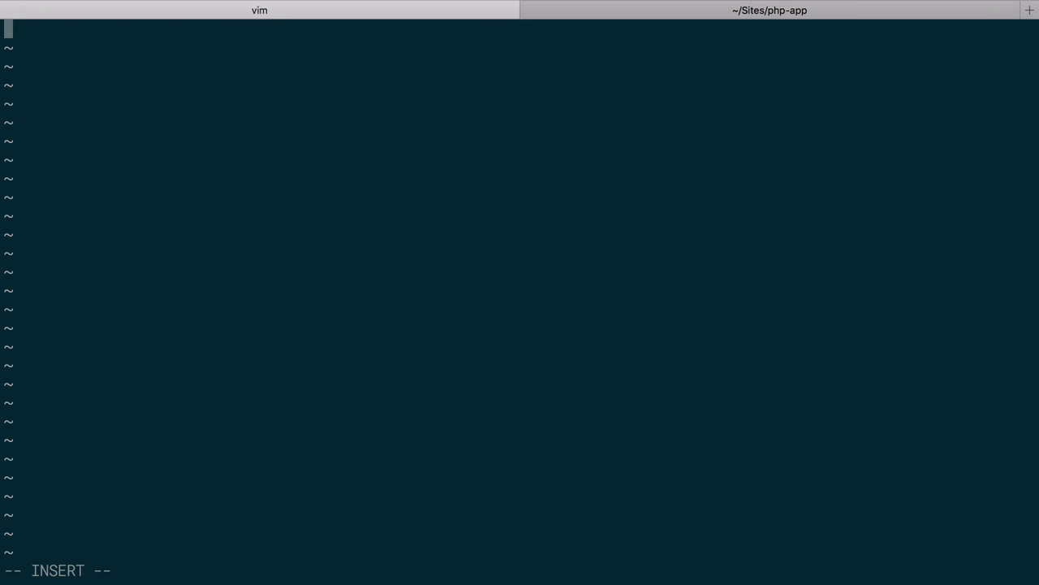
text(#!/usr/bin/env bas)
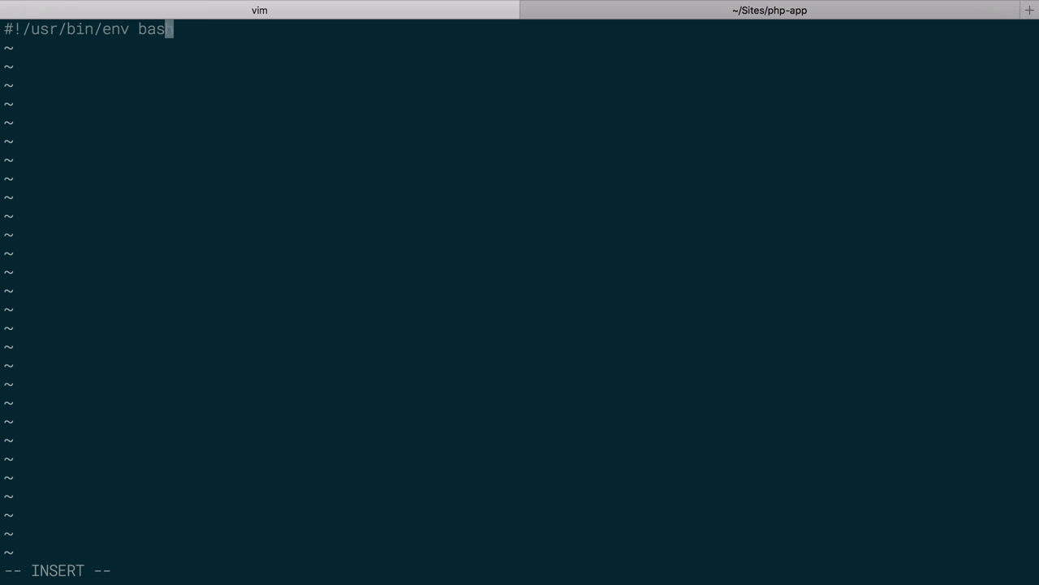
text(h)
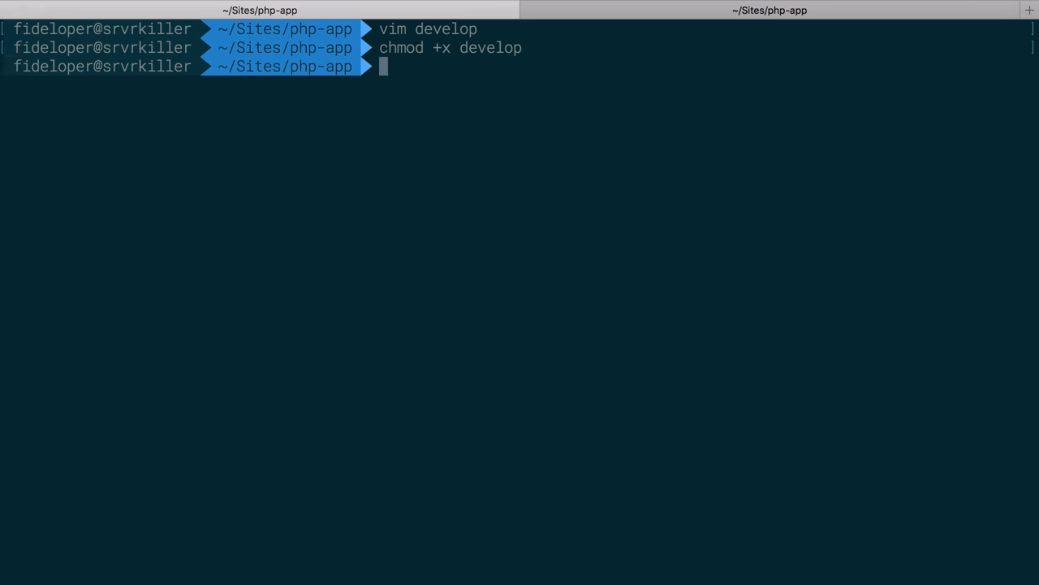
- List the root showing develop as executable and start typing ./develop
text(ll)
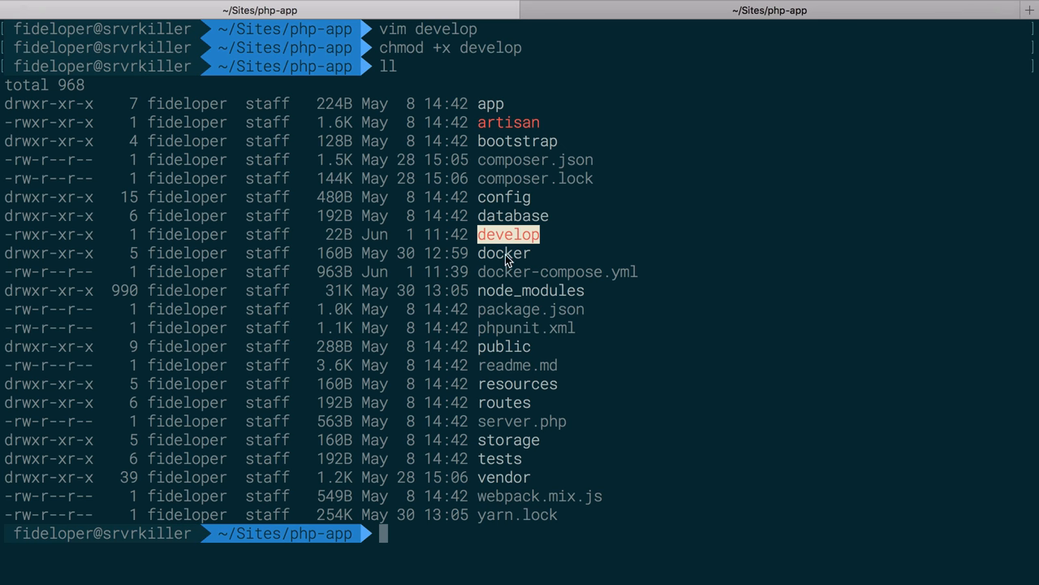
text(.)
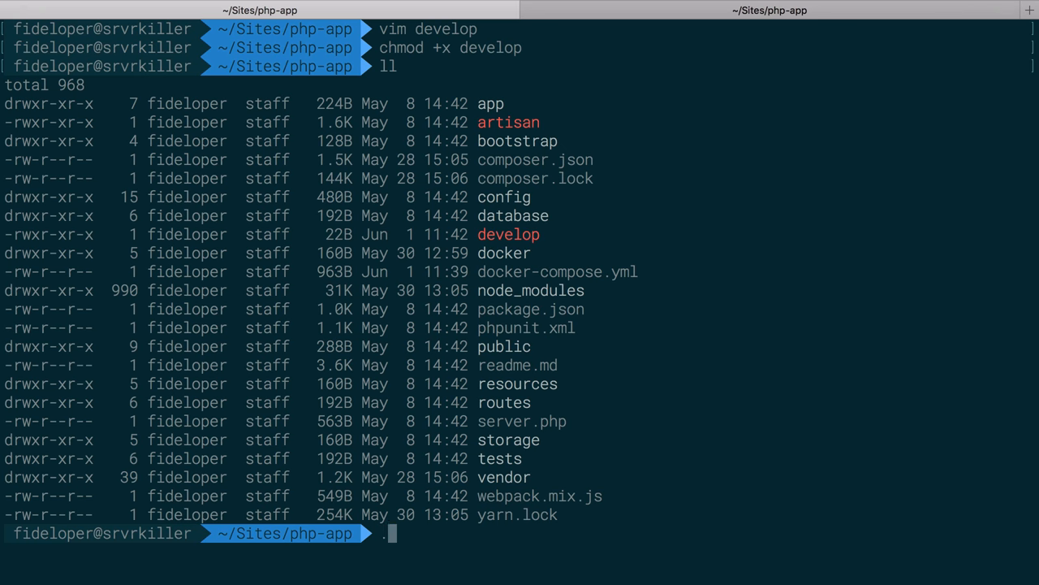
text(/d)
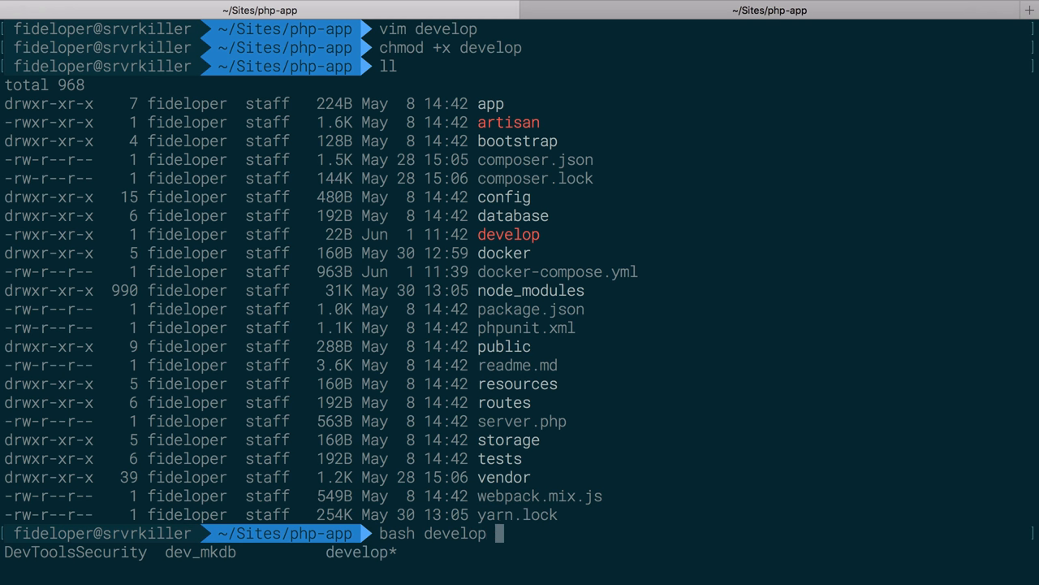
text(./develop)
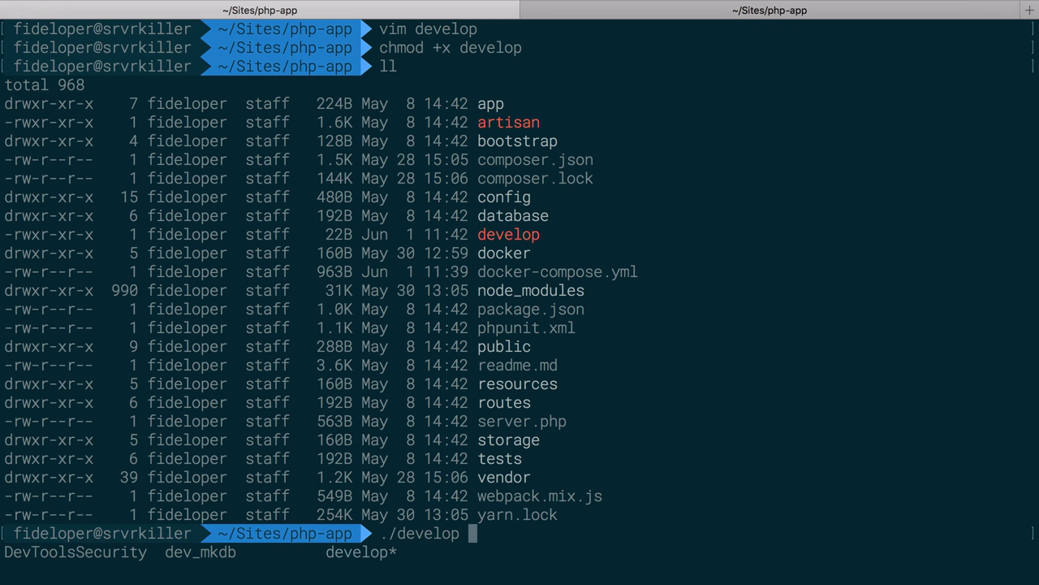